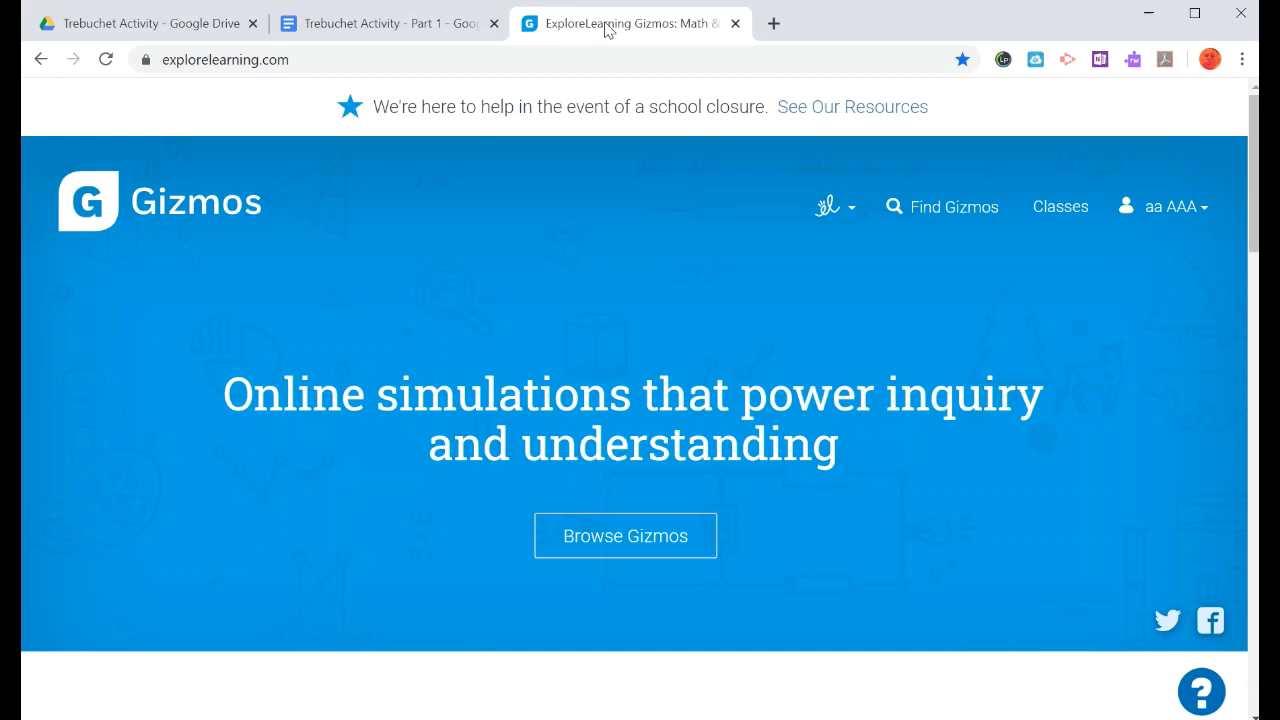
{"action": "mouse_move", "coordinate": [948, 280]}
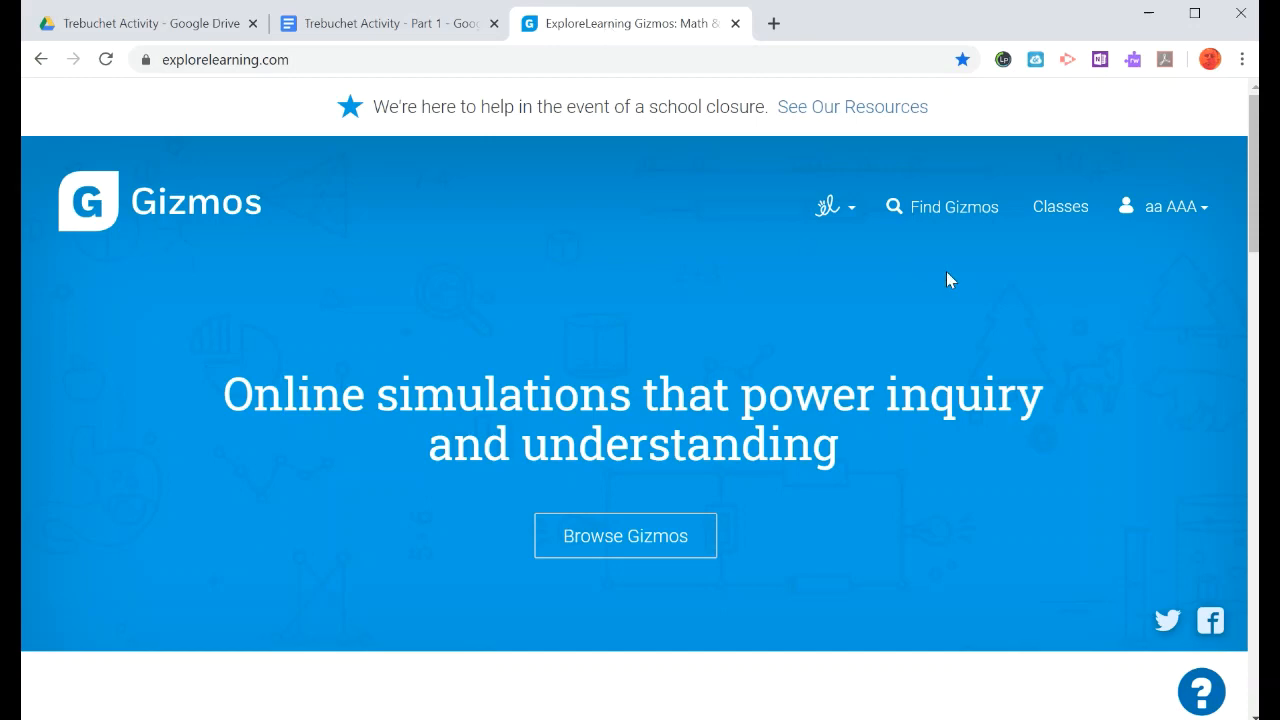
{"action": "mouse_move", "coordinate": [894, 212]}
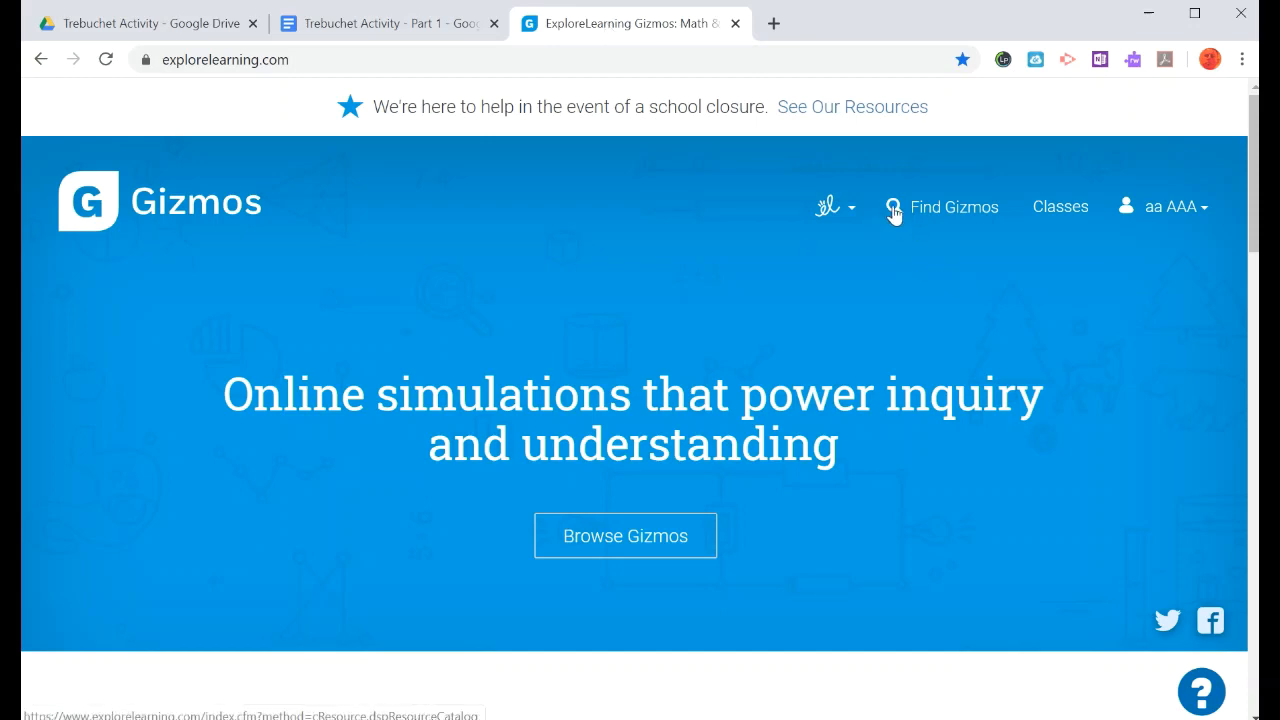
Search the Gizmos catalogue for 'trebuchet' so the Trebuchet result is listed.
{"action": "left_click", "coordinate": [952, 206]}
{"action": "type", "text": "trebuchet"}
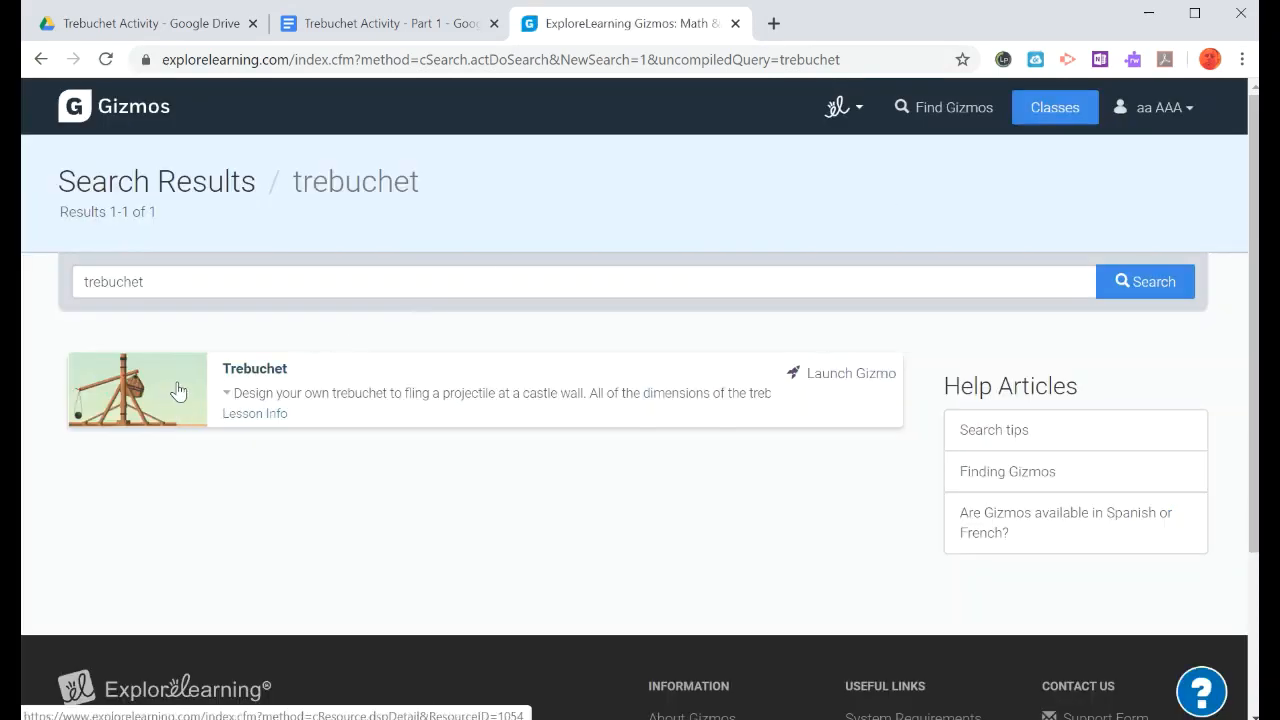
Launch the Trebuchet Gizmo from the search result, showing its default design parameters.
{"action": "left_click", "coordinate": [254, 368]}
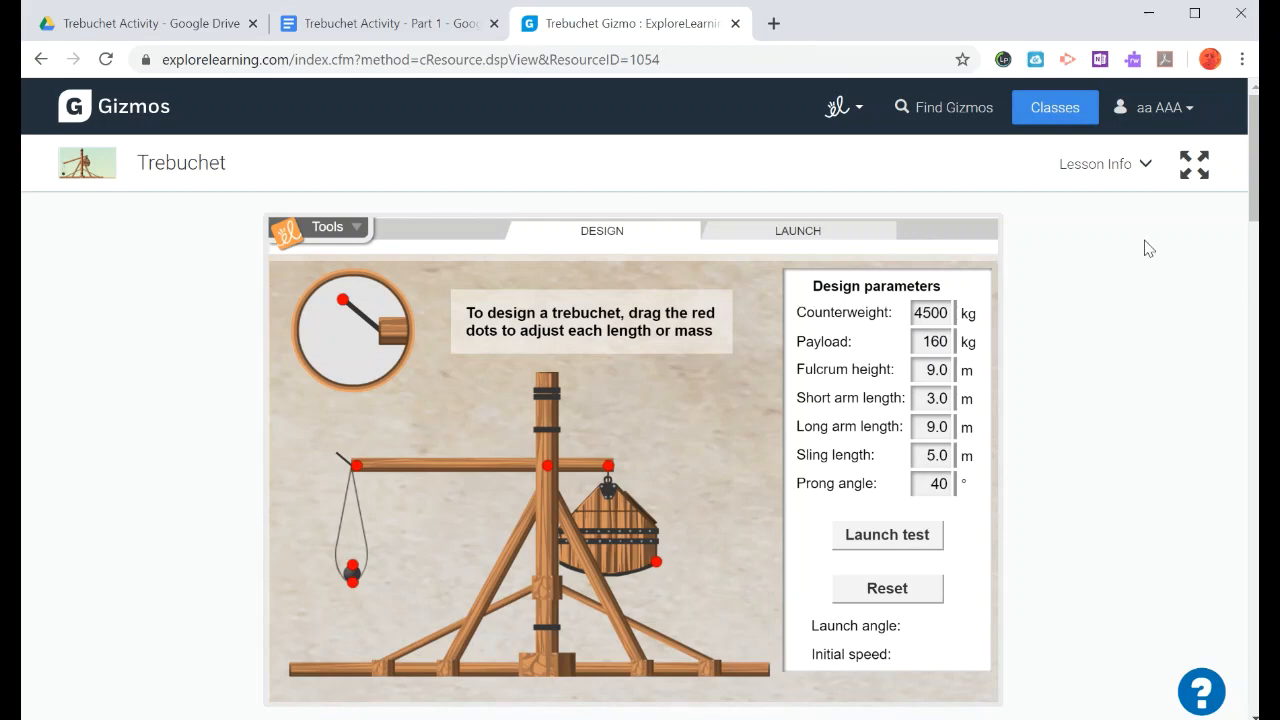
{"action": "mouse_move", "coordinate": [1126, 178]}
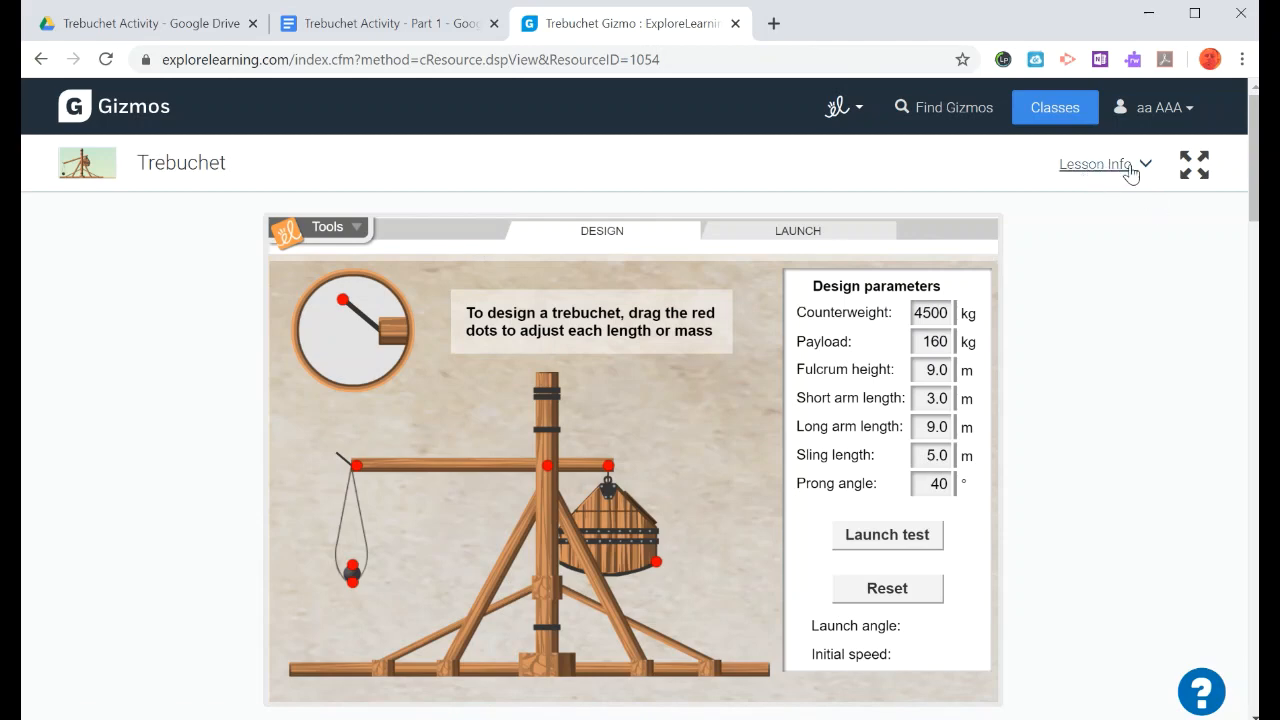
Open the Trebuchet vocabulary sheet and Student Exploration sheet PDFs from Lesson Info and skim the exploration sheet.
{"action": "left_click", "coordinate": [1094, 164]}
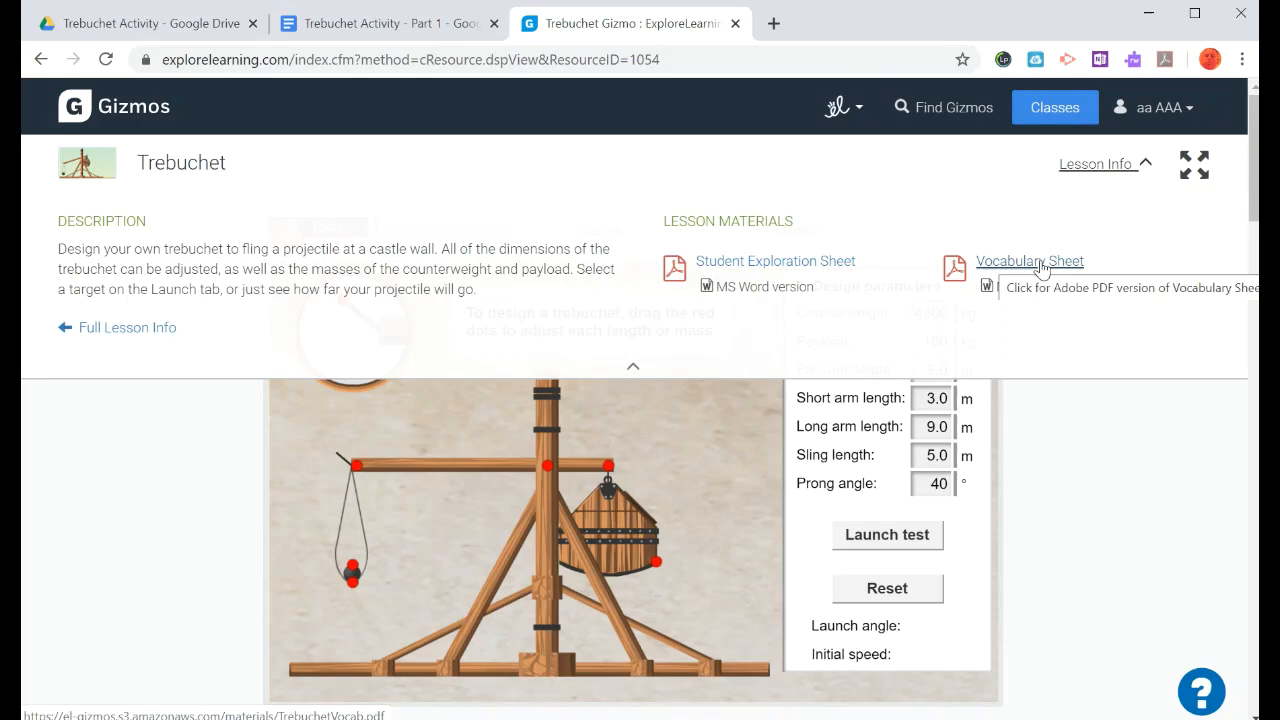
{"action": "left_click", "coordinate": [1030, 260]}
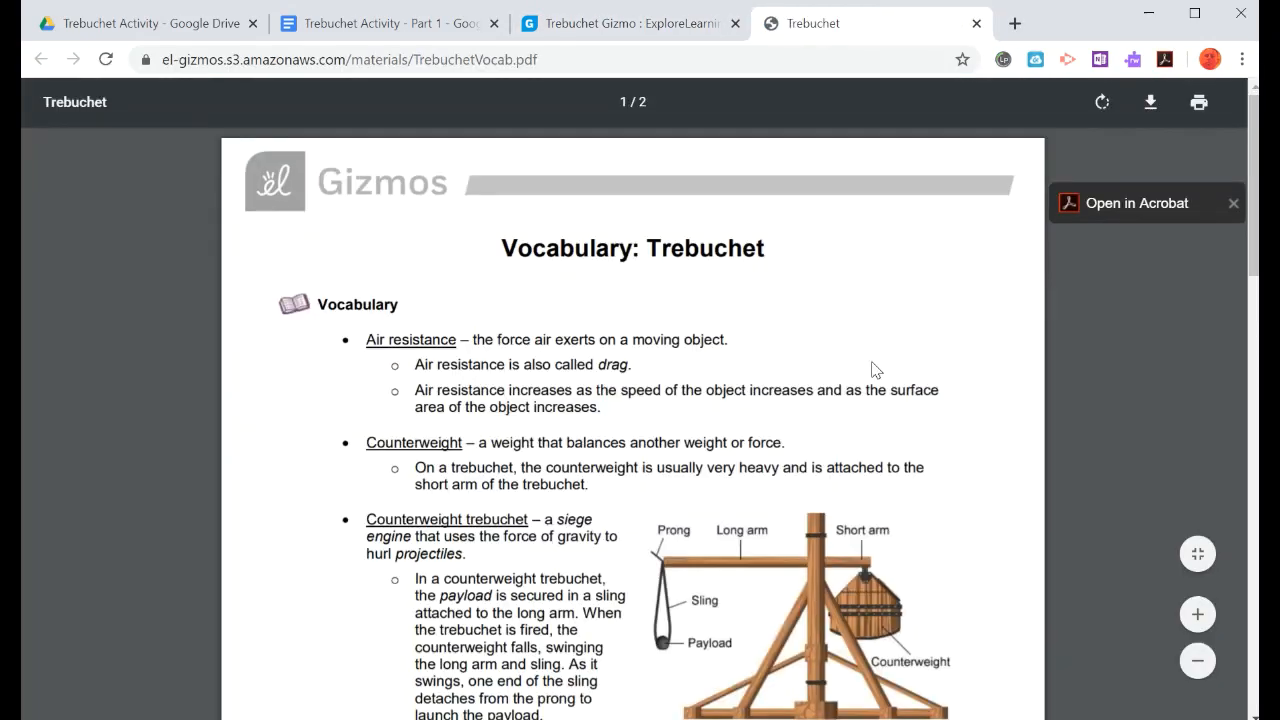
{"action": "mouse_move", "coordinate": [730, 156]}
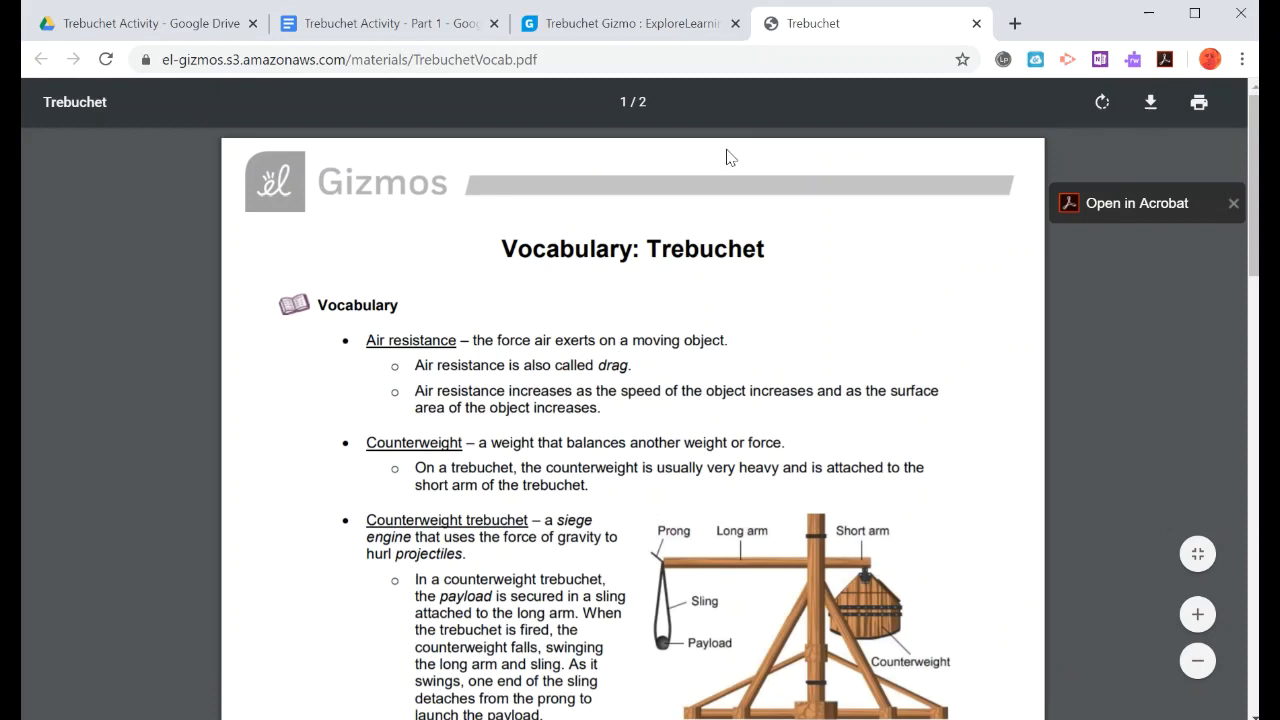
{"action": "left_click", "coordinate": [628, 24]}
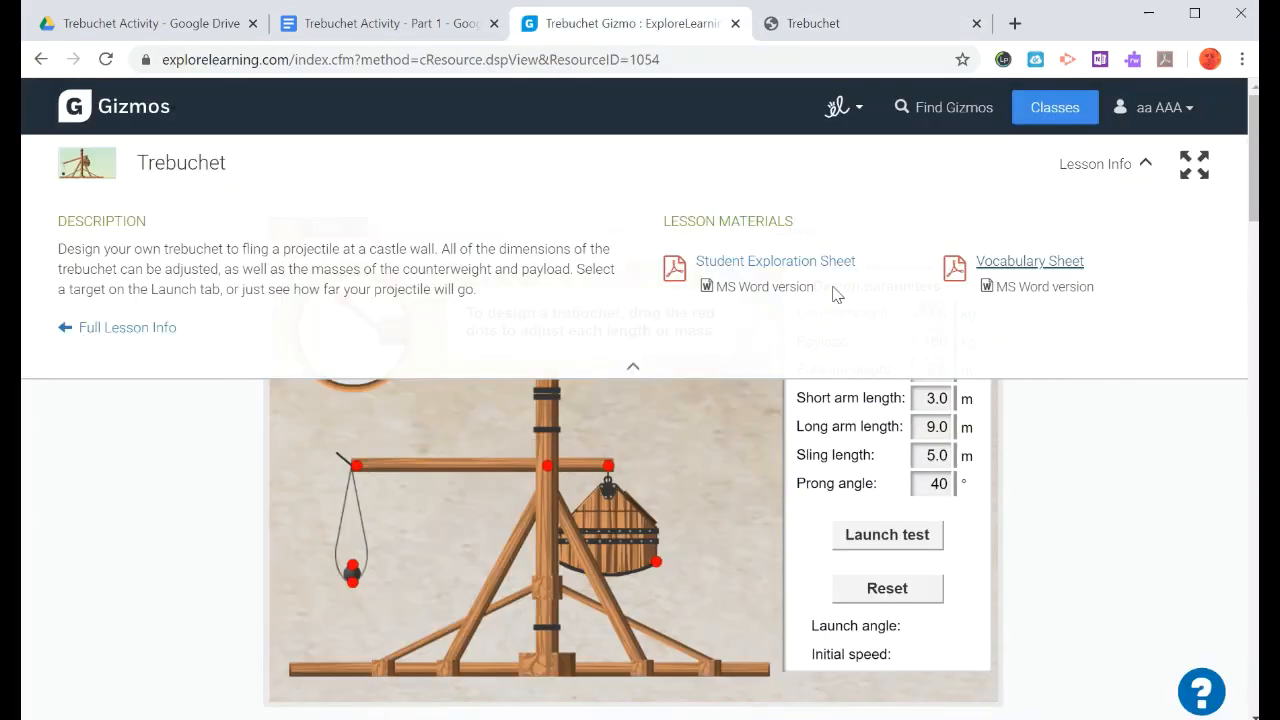
{"action": "left_click", "coordinate": [776, 260]}
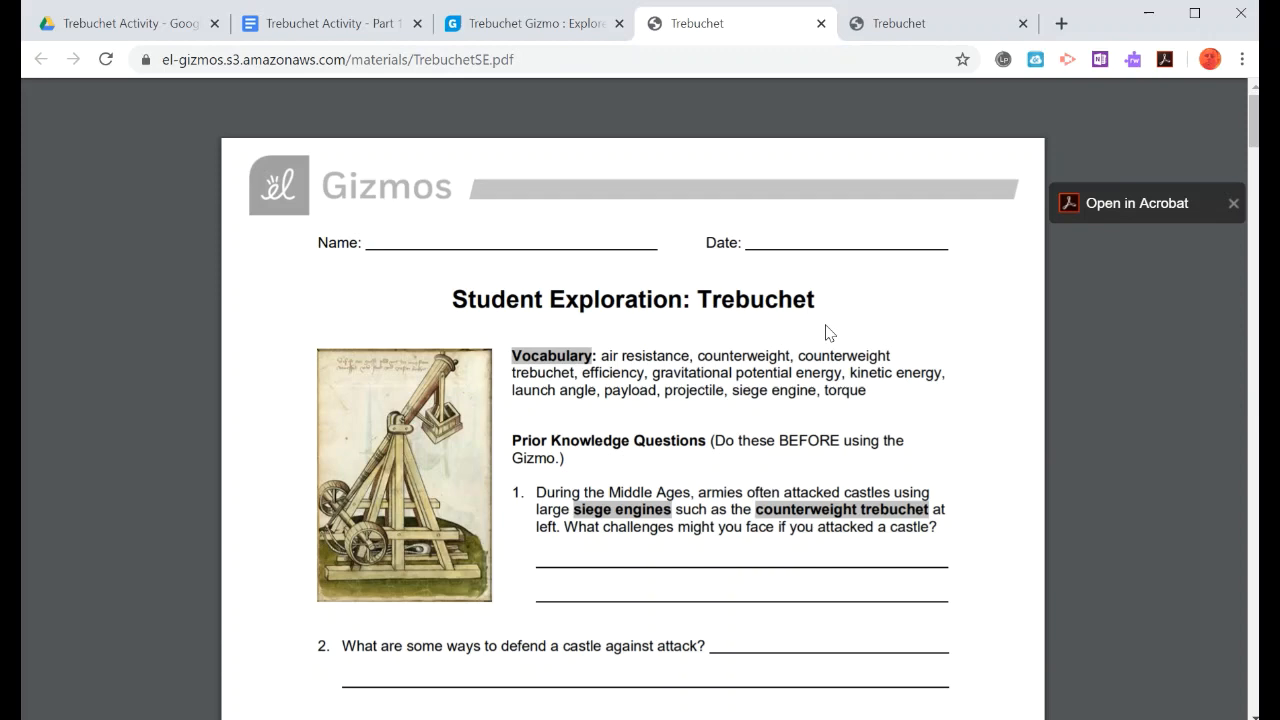
{"action": "scroll", "scroll_direction": "down", "scroll_amount": 3}
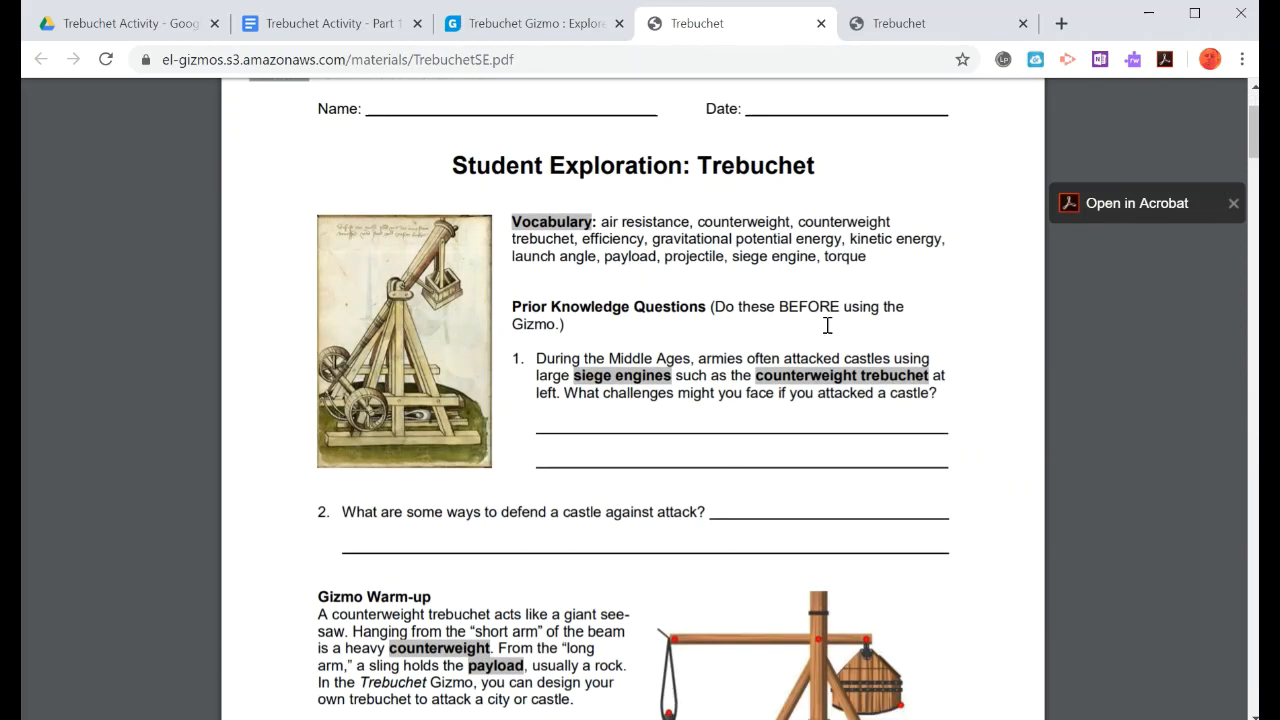
{"action": "scroll", "scroll_direction": "down", "scroll_amount": 3}
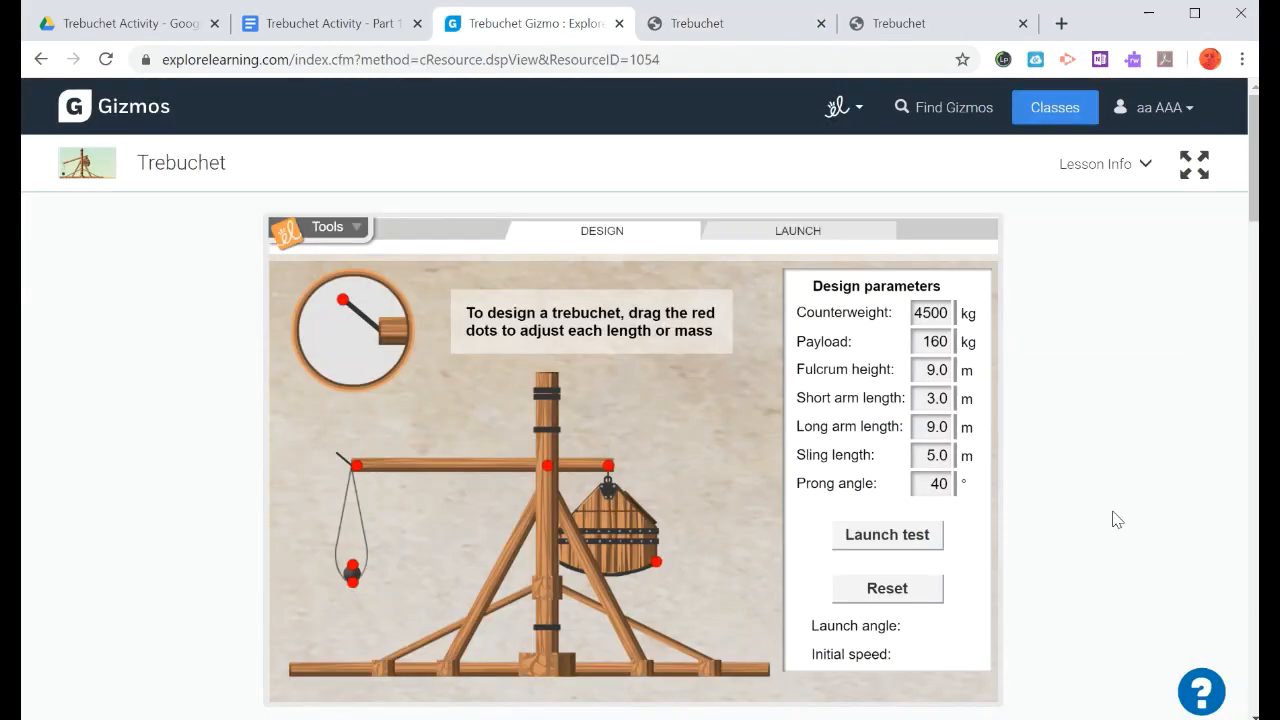
{"action": "mouse_move", "coordinate": [660, 438]}
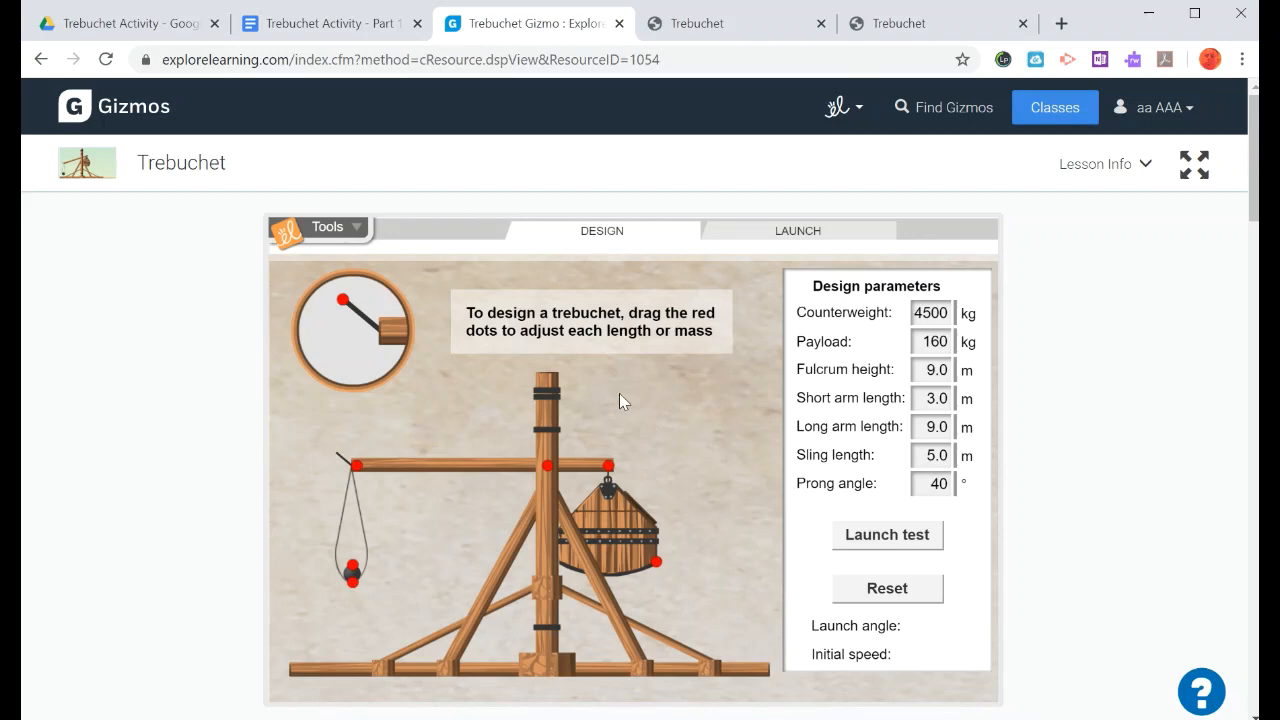
{"action": "mouse_move", "coordinate": [1194, 164]}
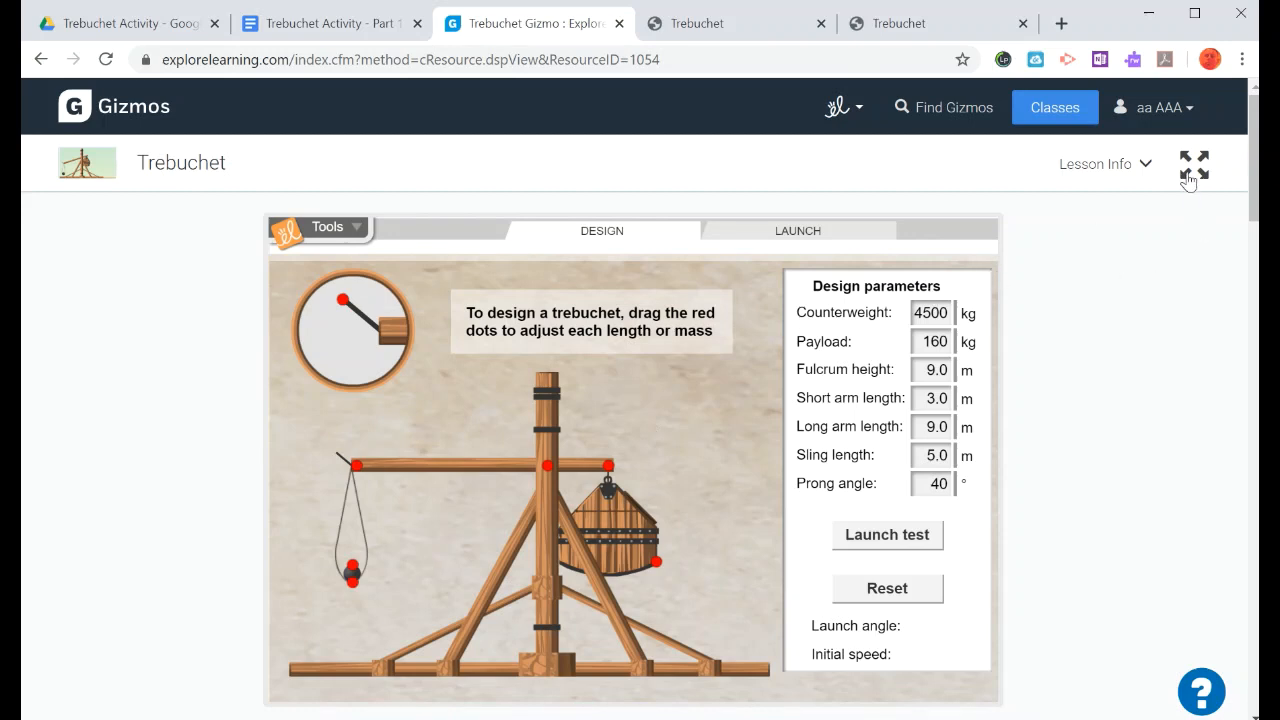
Expand the Trebuchet simulation to fill the whole screen.
{"action": "left_click", "coordinate": [1192, 164]}
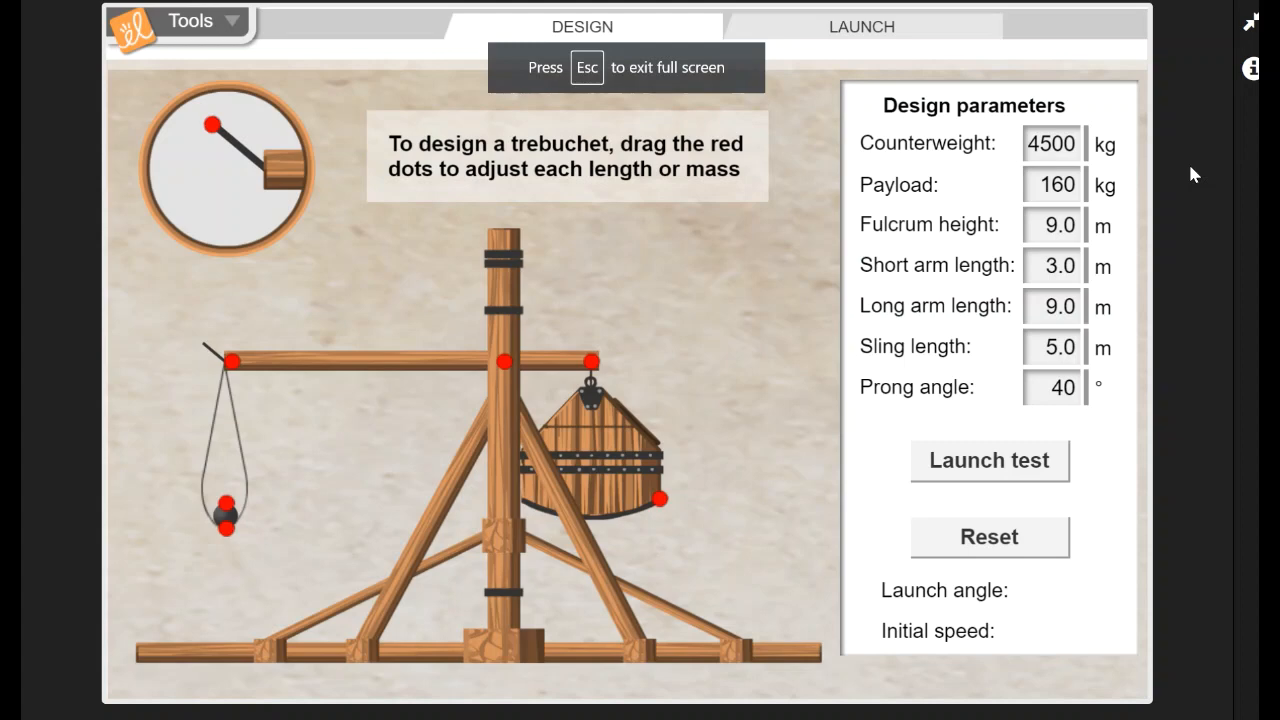
{"action": "mouse_move", "coordinate": [948, 408]}
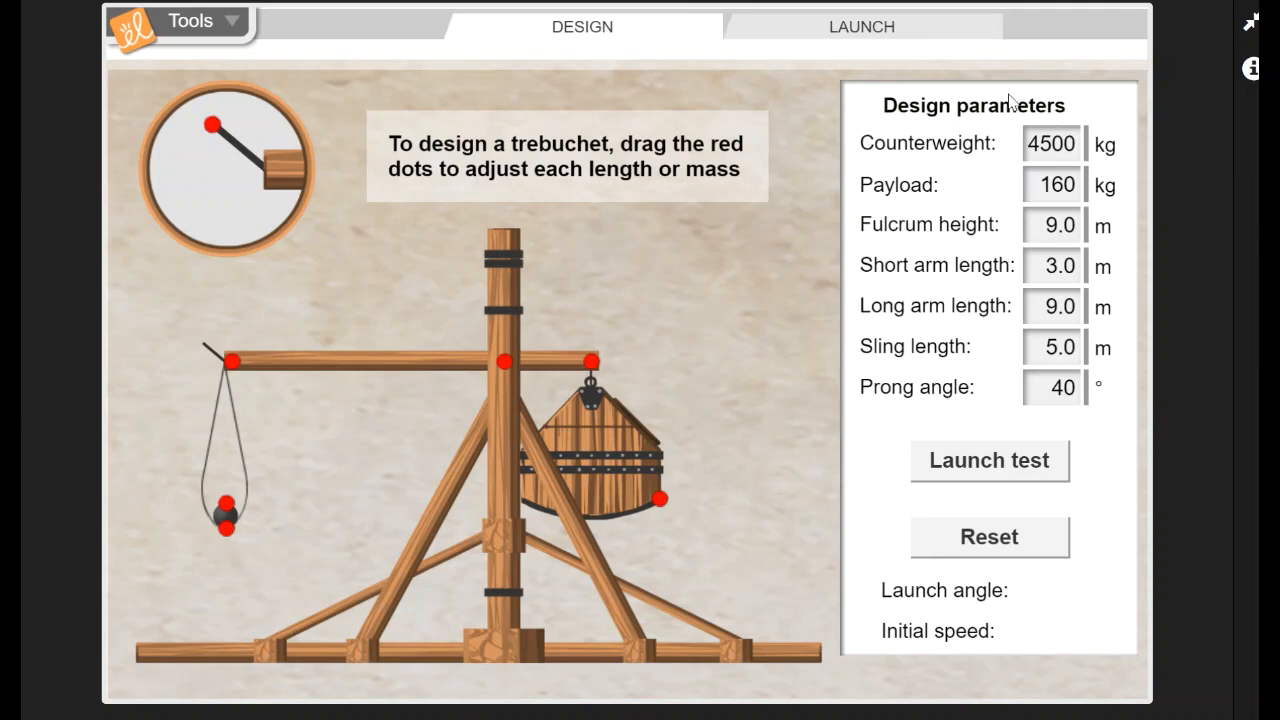
{"action": "mouse_move", "coordinate": [1096, 180]}
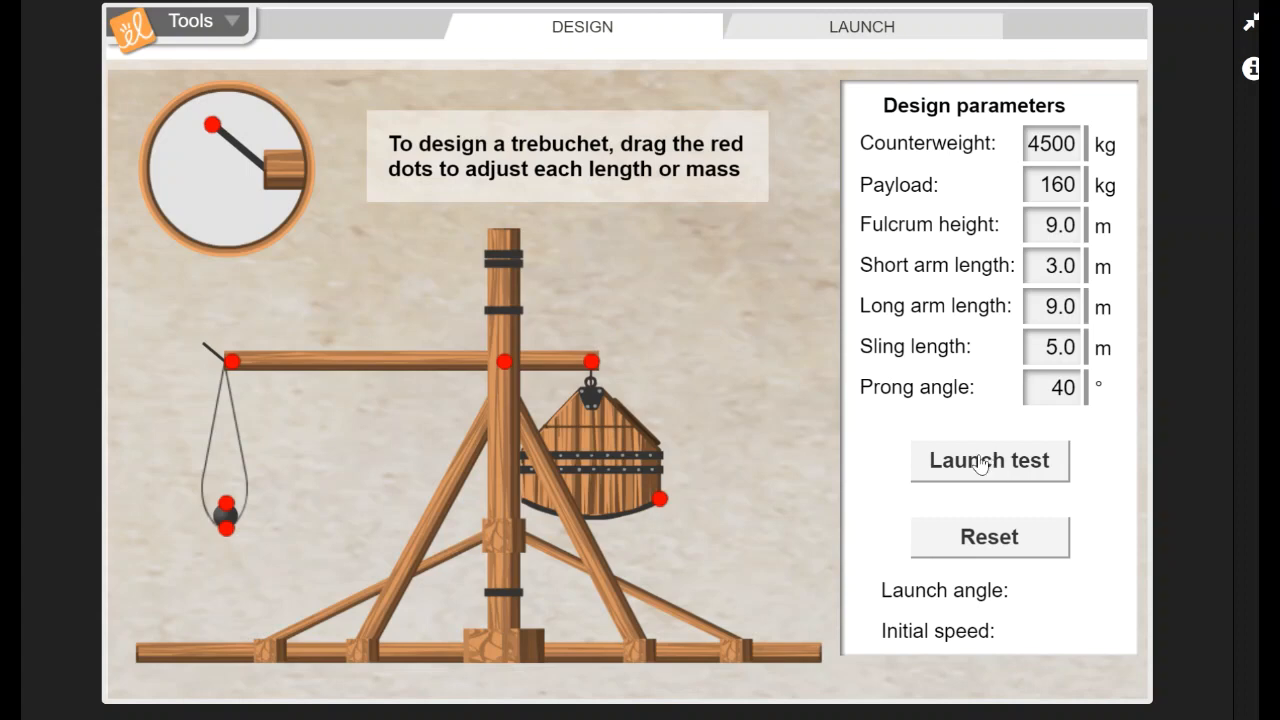
Fire a test launch (4.97° angle, 31.05 m/s speed), then reset the trebuchet to its loaded pose.
{"action": "left_click", "coordinate": [988, 460]}
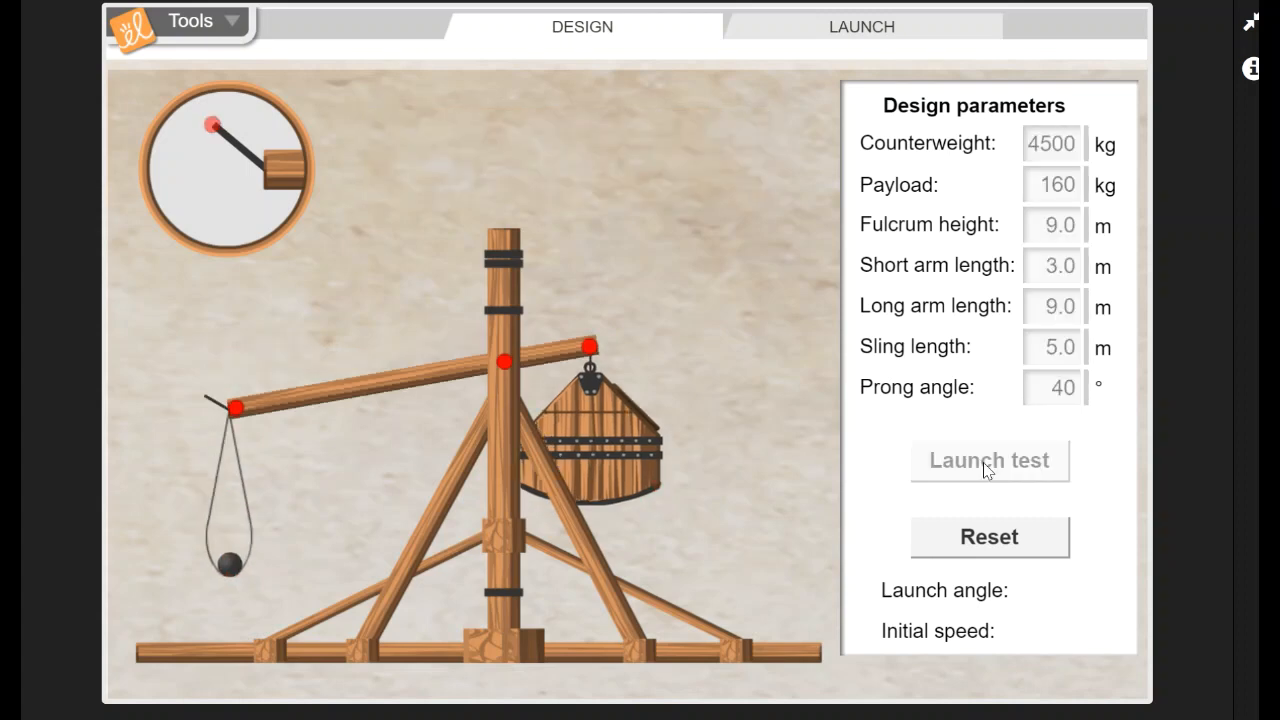
{"action": "left_click", "coordinate": [988, 460]}
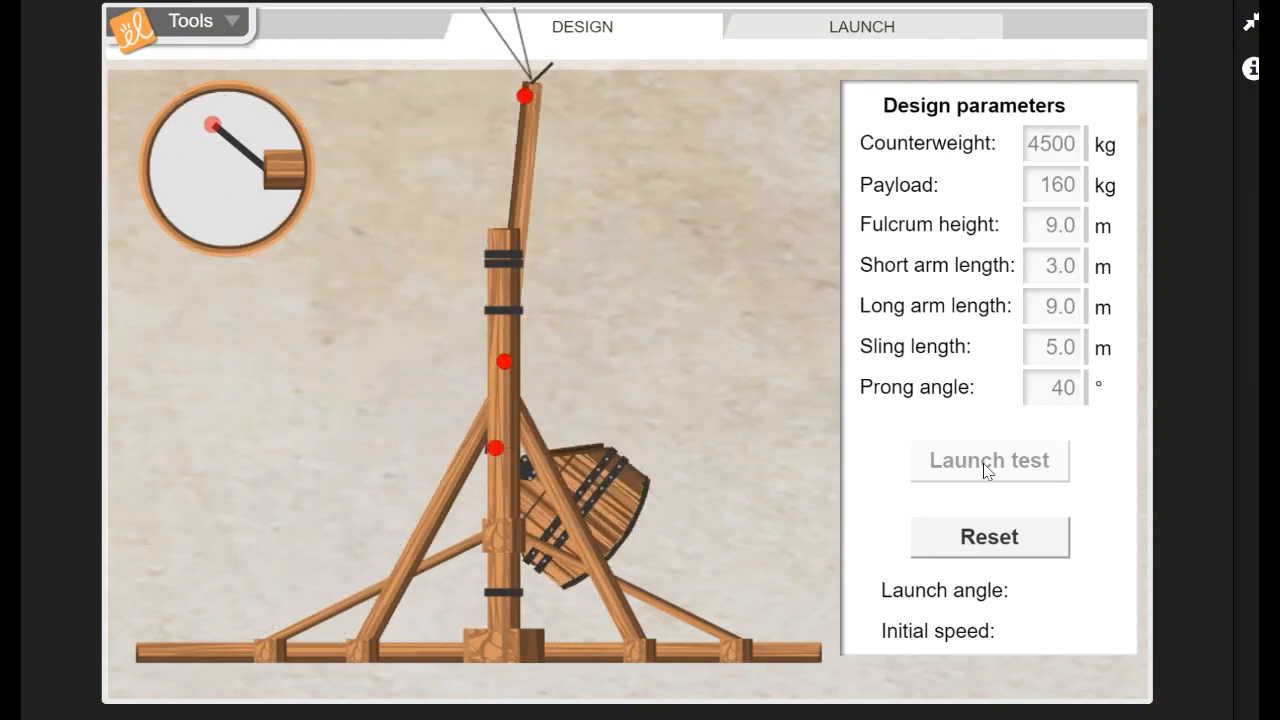
{"action": "left_click", "coordinate": [988, 460]}
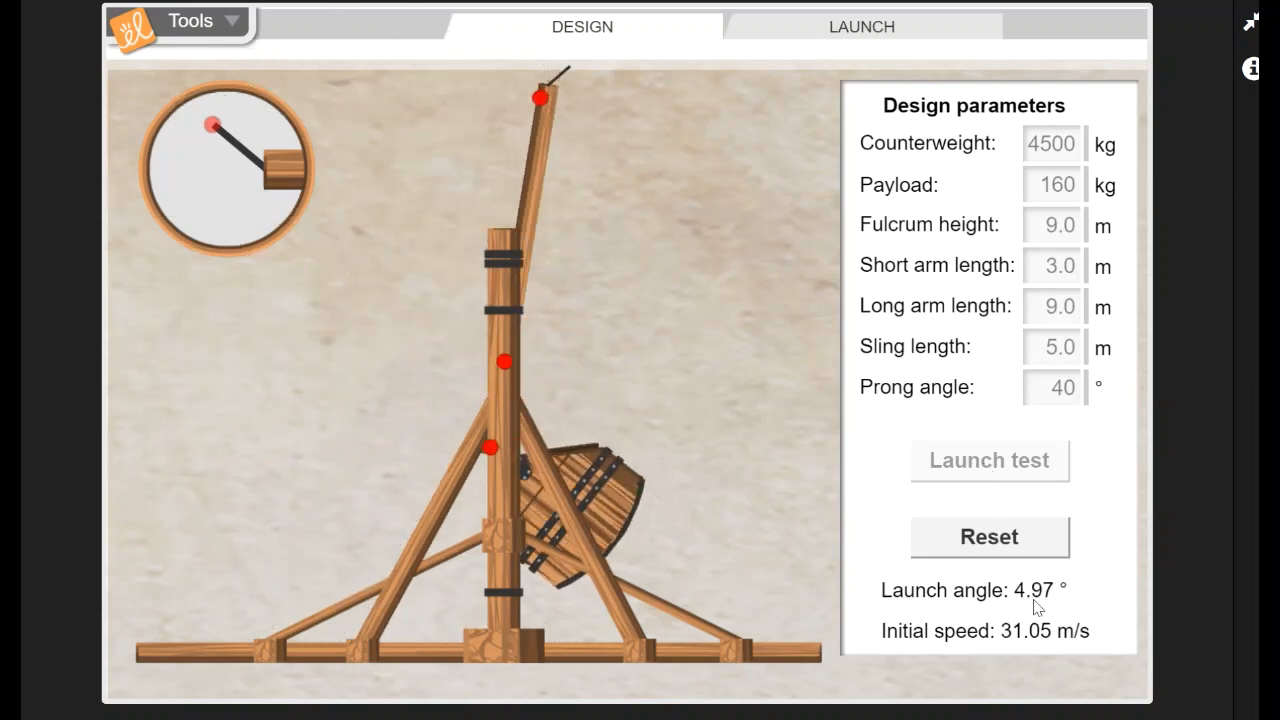
{"action": "mouse_move", "coordinate": [1020, 644]}
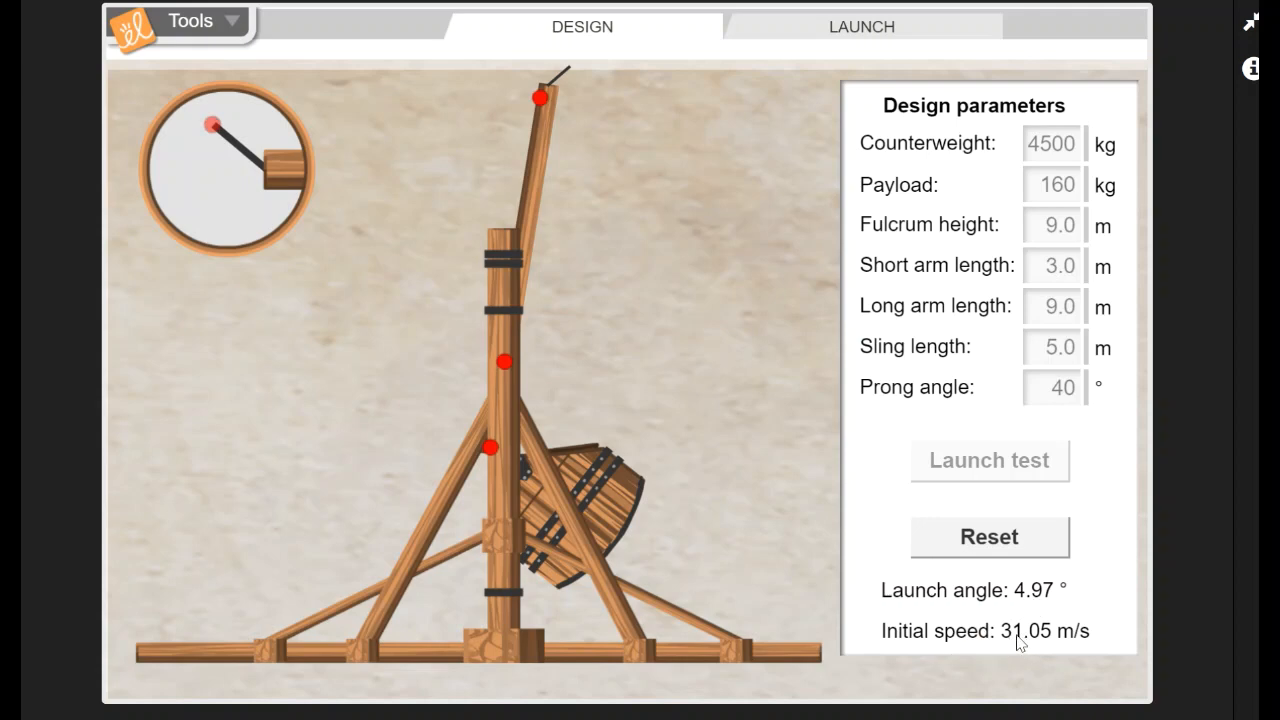
{"action": "mouse_move", "coordinate": [1070, 200]}
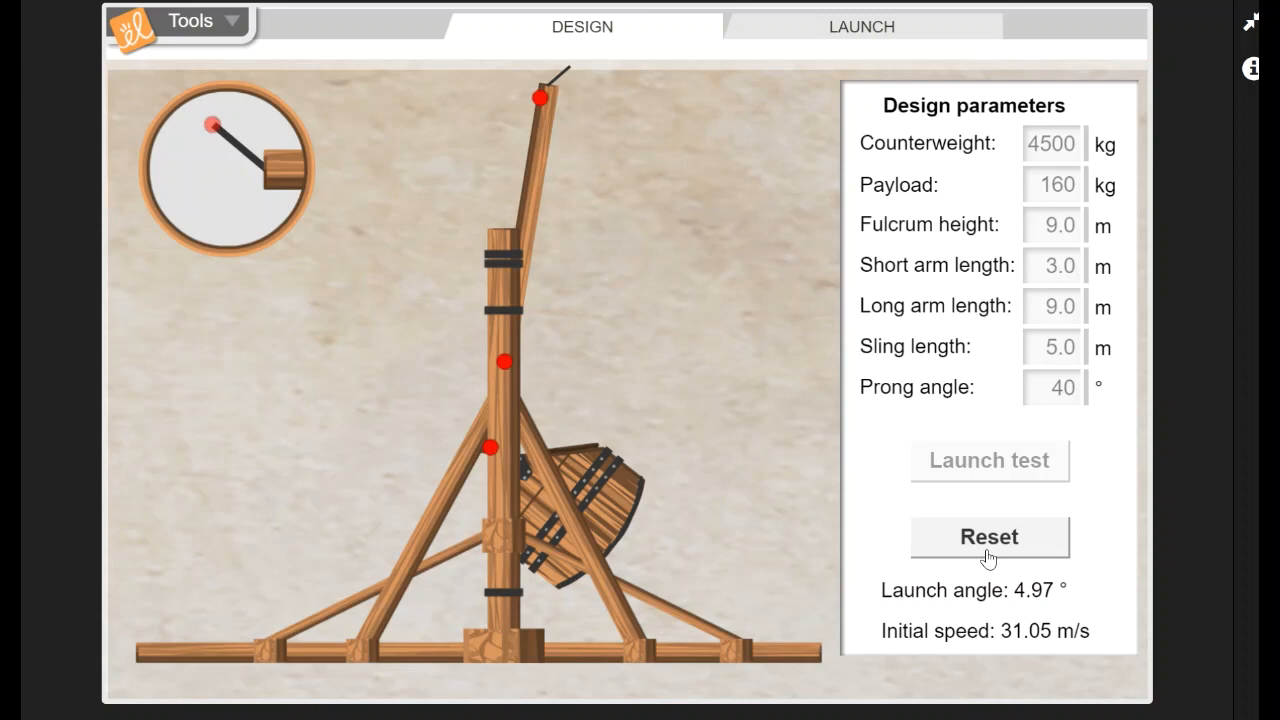
{"action": "left_click", "coordinate": [988, 536]}
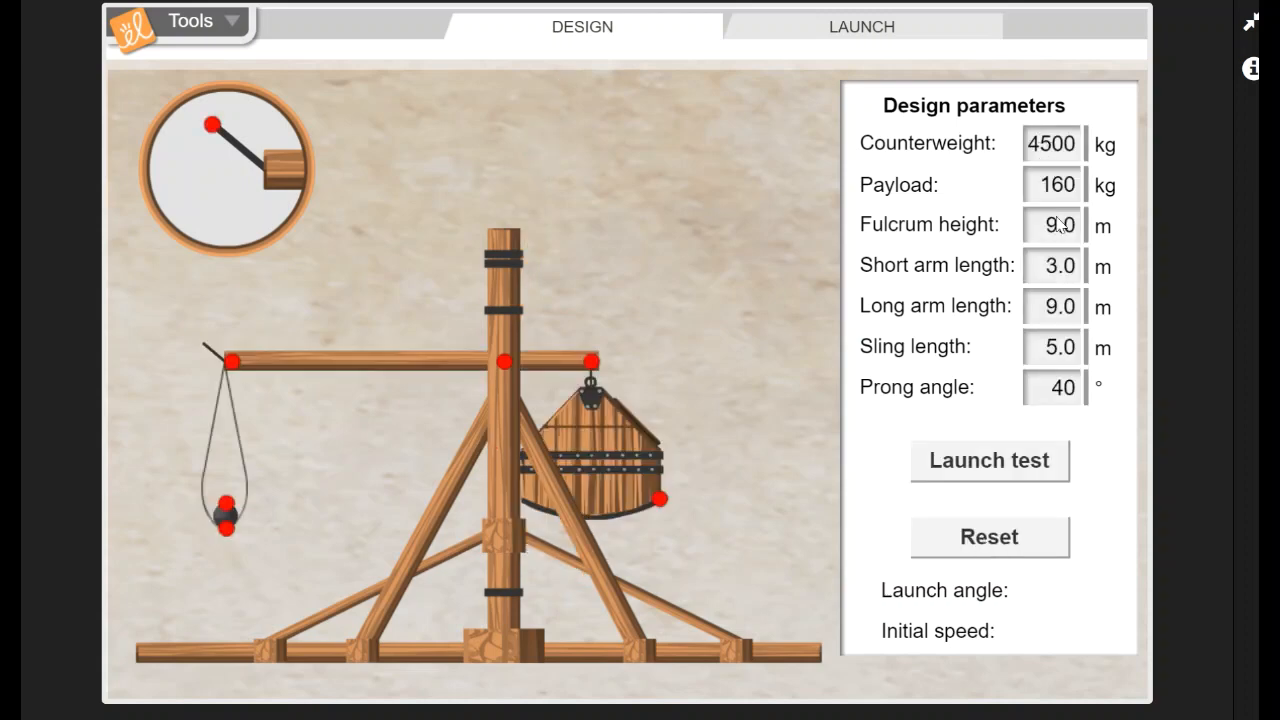
{"action": "mouse_move", "coordinate": [990, 348]}
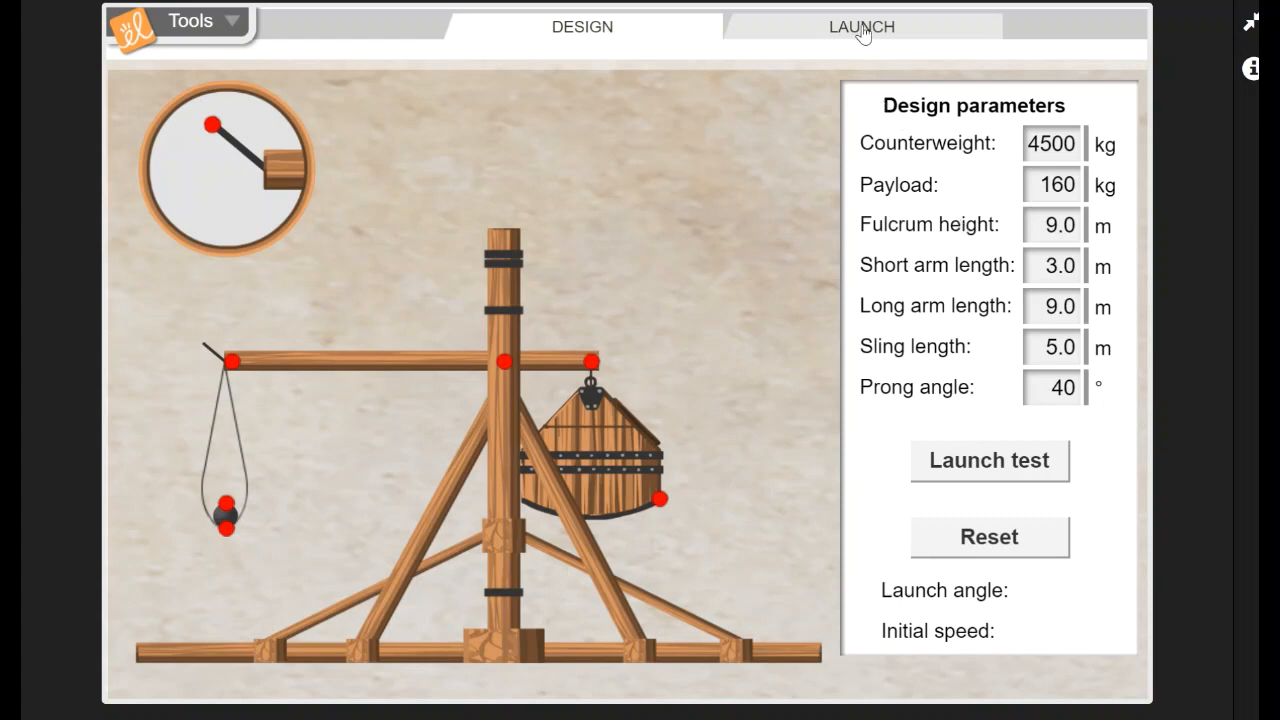
{"action": "mouse_move", "coordinate": [864, 36]}
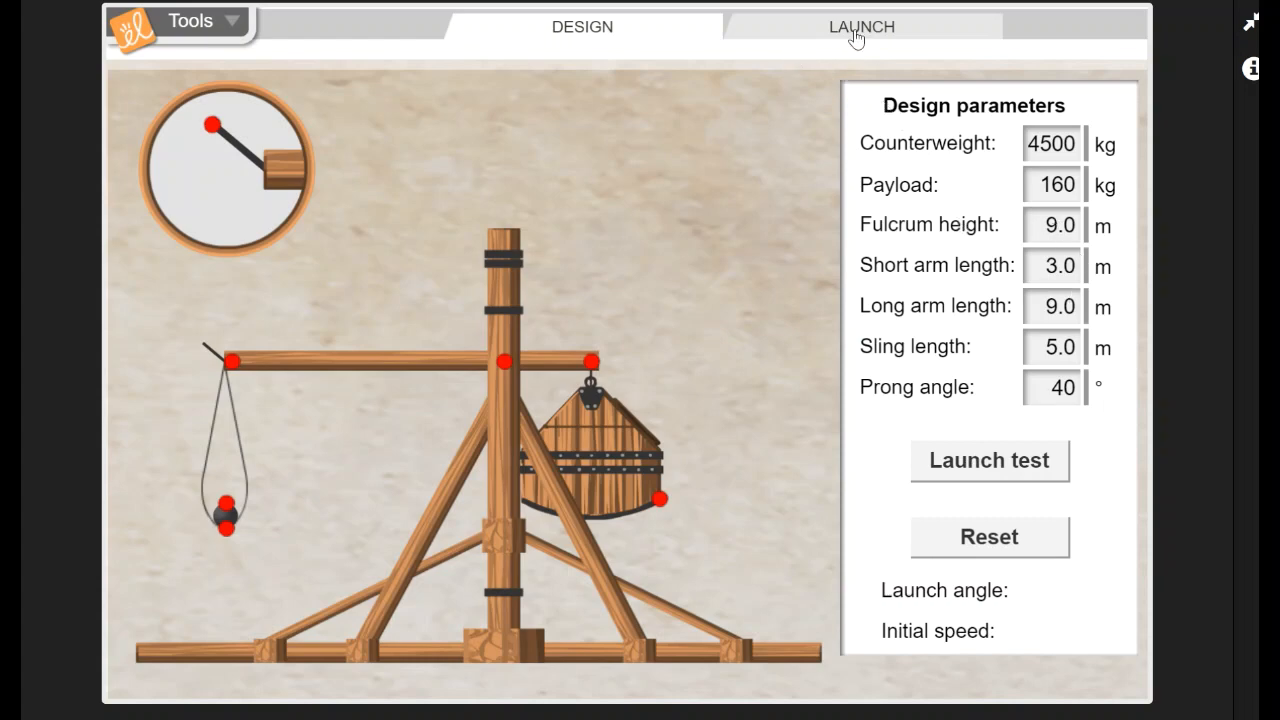
Switch to the Launch scene showing the Siege of Acre target: 111 m range, 15 m height, 140 kJ.
{"action": "left_click", "coordinate": [860, 28]}
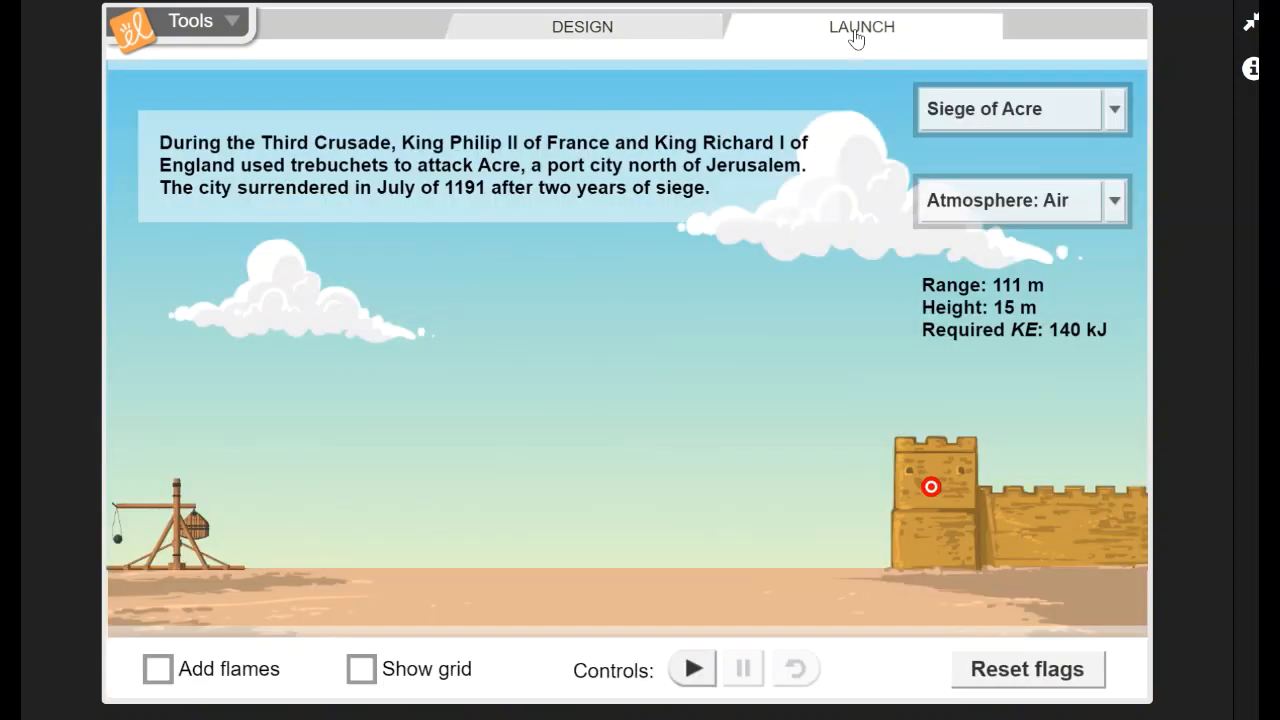
{"action": "mouse_move", "coordinate": [208, 580]}
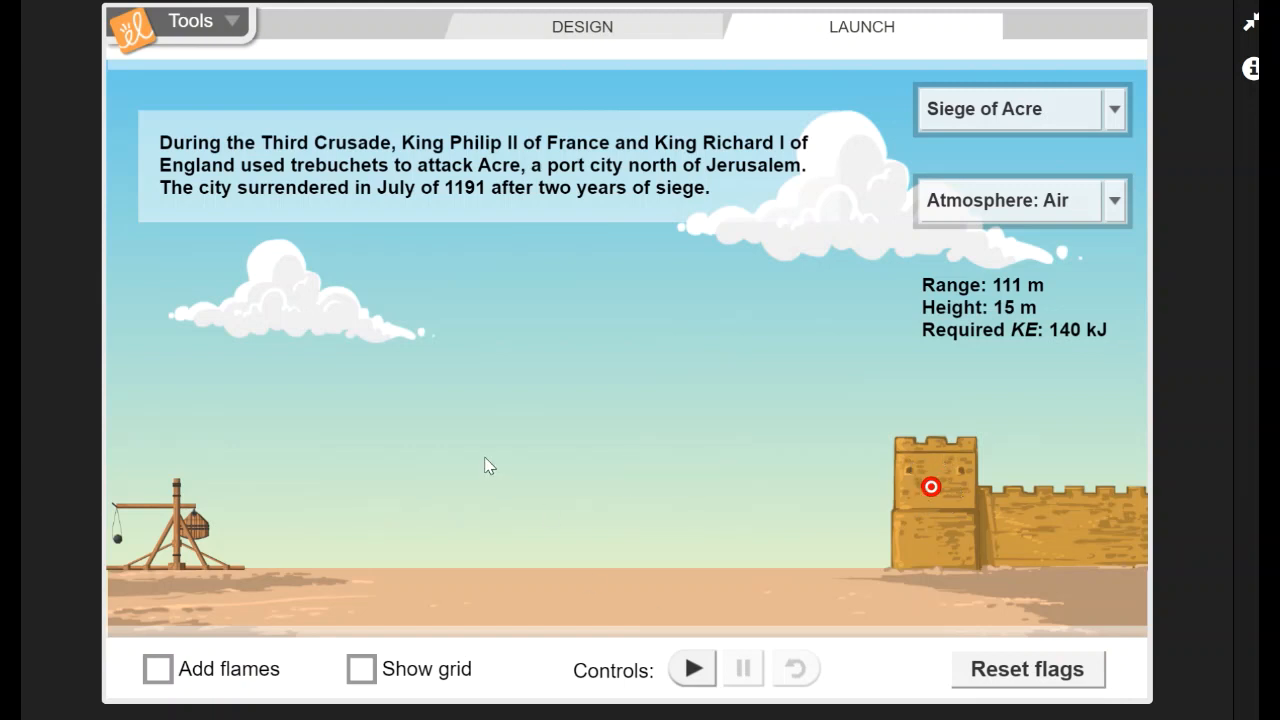
{"action": "mouse_move", "coordinate": [664, 368]}
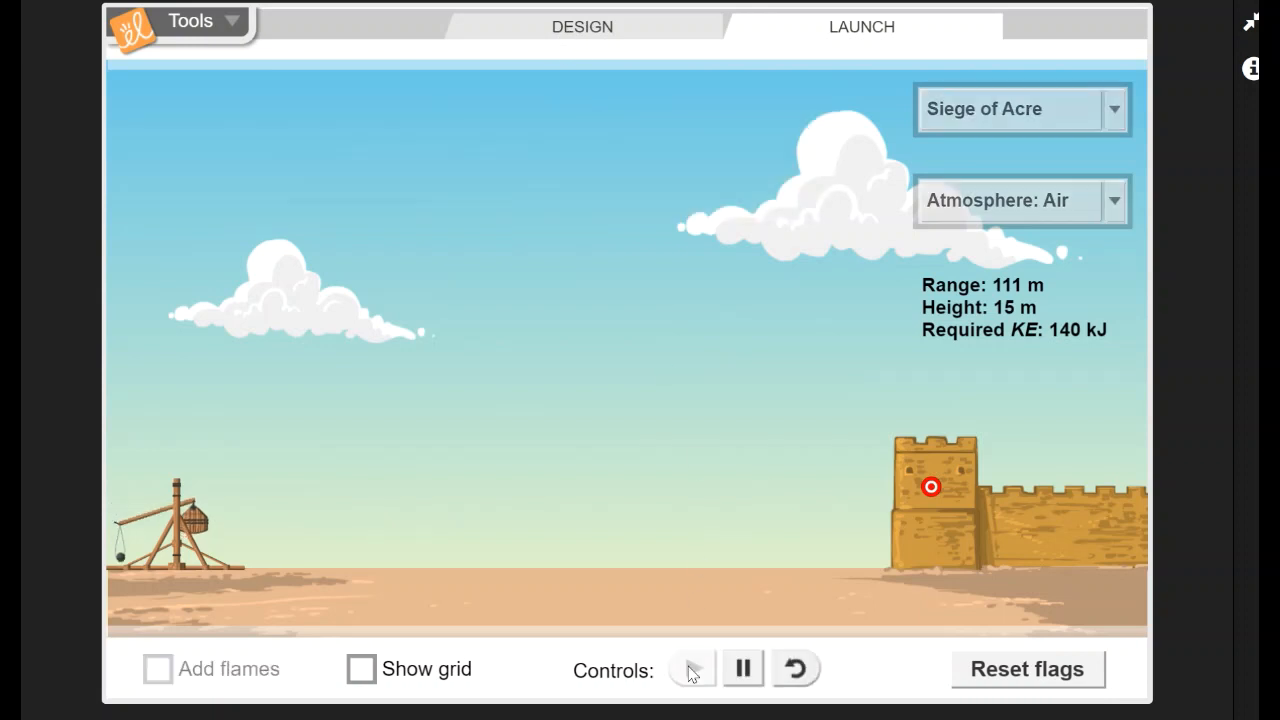
Fire the Acre shot, which falls short at 74.8 m with 101.6 kJ, then reload the trebuchet.
{"action": "left_click", "coordinate": [692, 668]}
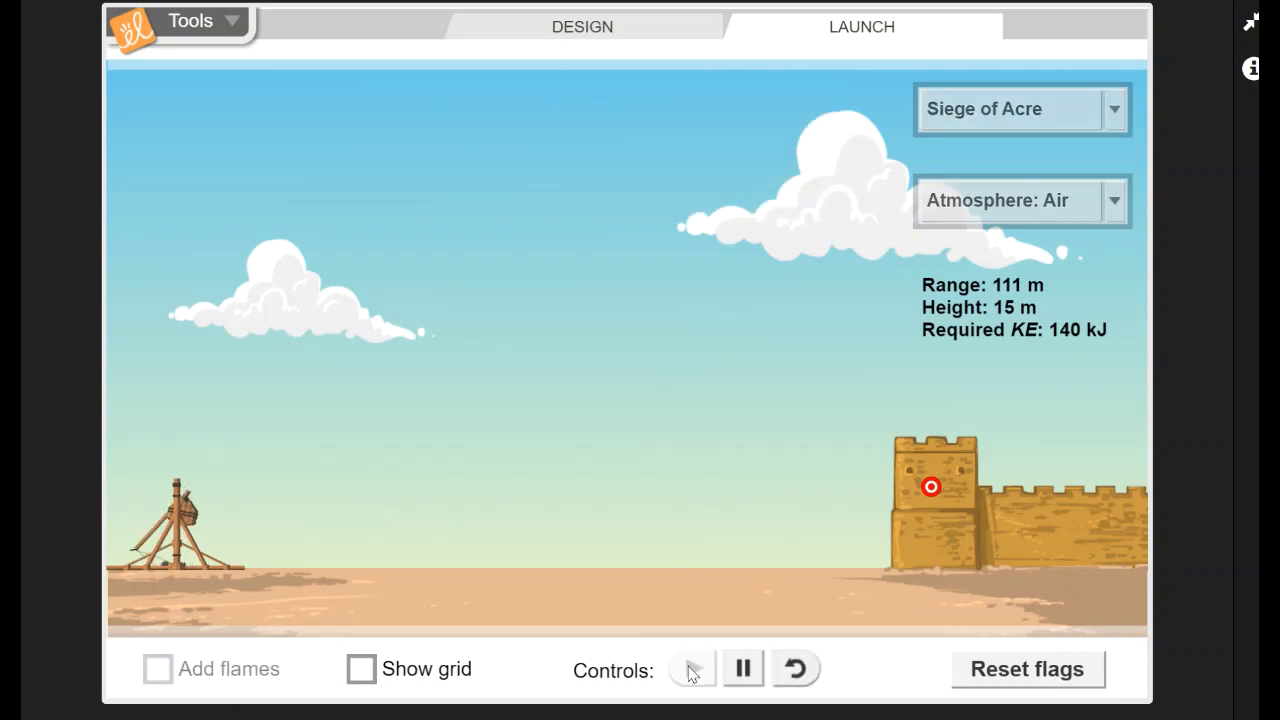
{"action": "left_click", "coordinate": [692, 670]}
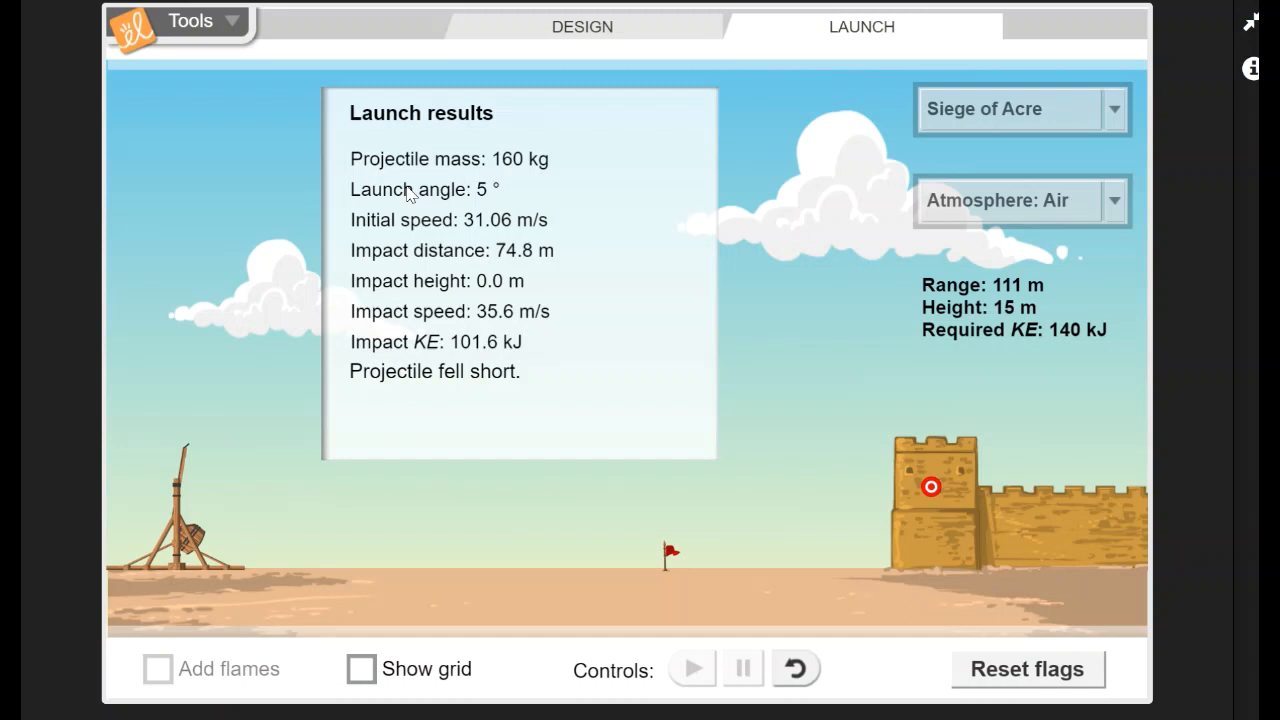
{"action": "mouse_move", "coordinate": [598, 232]}
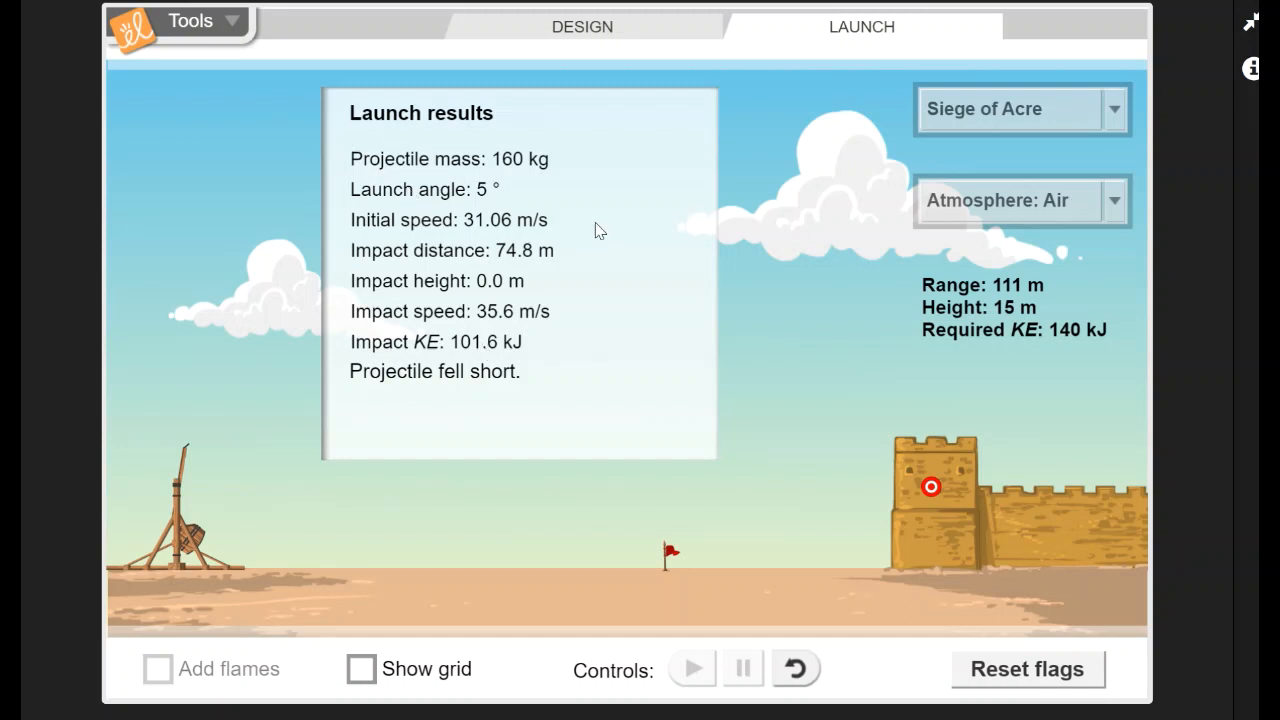
{"action": "mouse_move", "coordinate": [488, 350]}
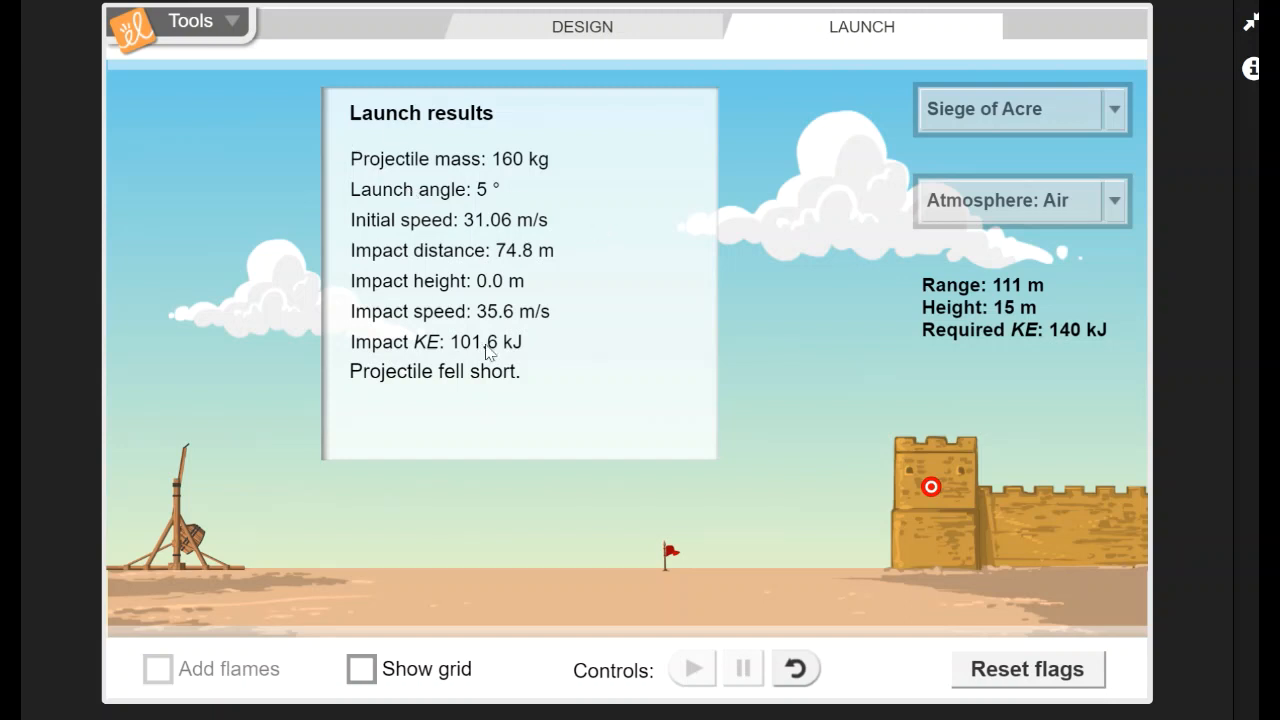
{"action": "mouse_move", "coordinate": [696, 582]}
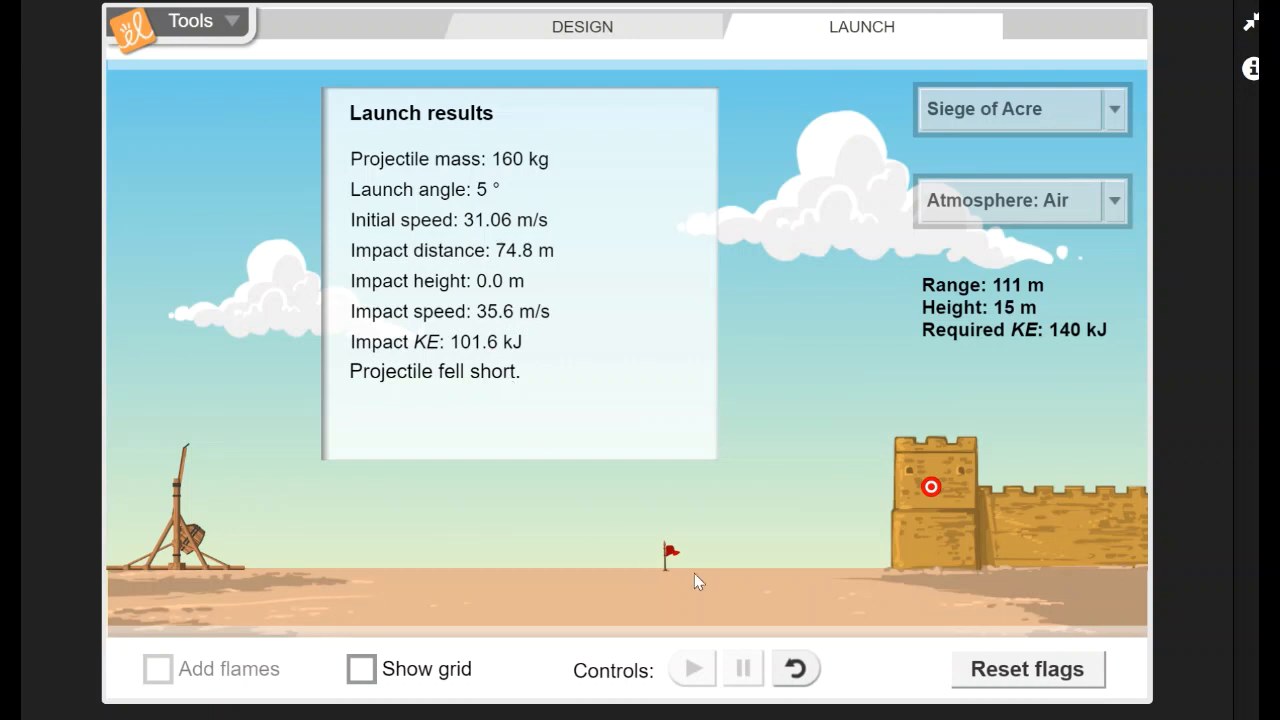
{"action": "mouse_move", "coordinate": [666, 534]}
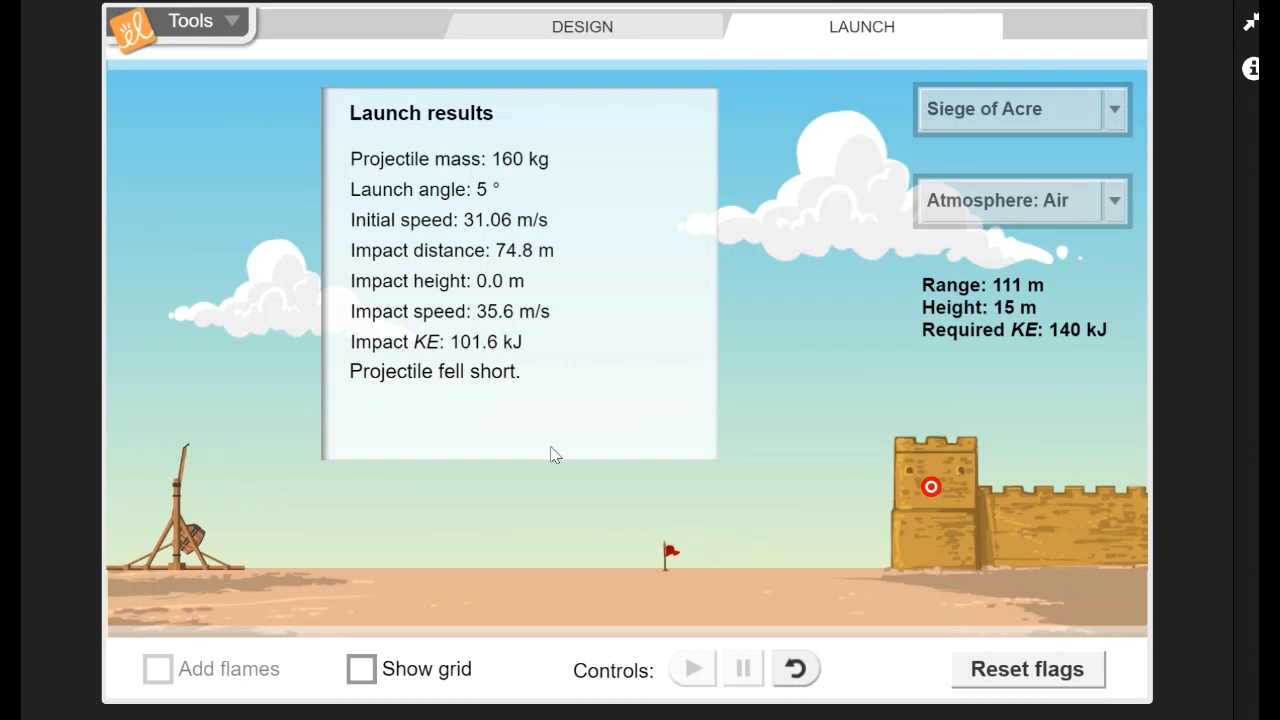
{"action": "left_click", "coordinate": [792, 668]}
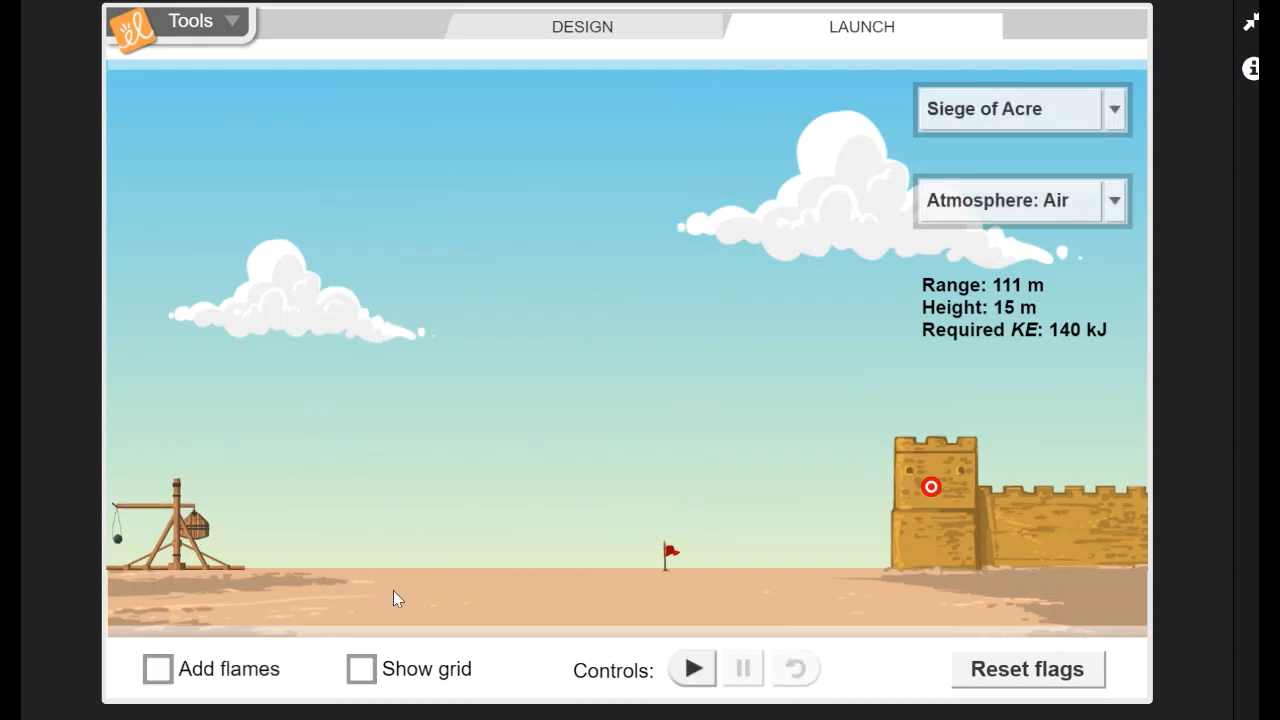
{"action": "left_click", "coordinate": [360, 668]}
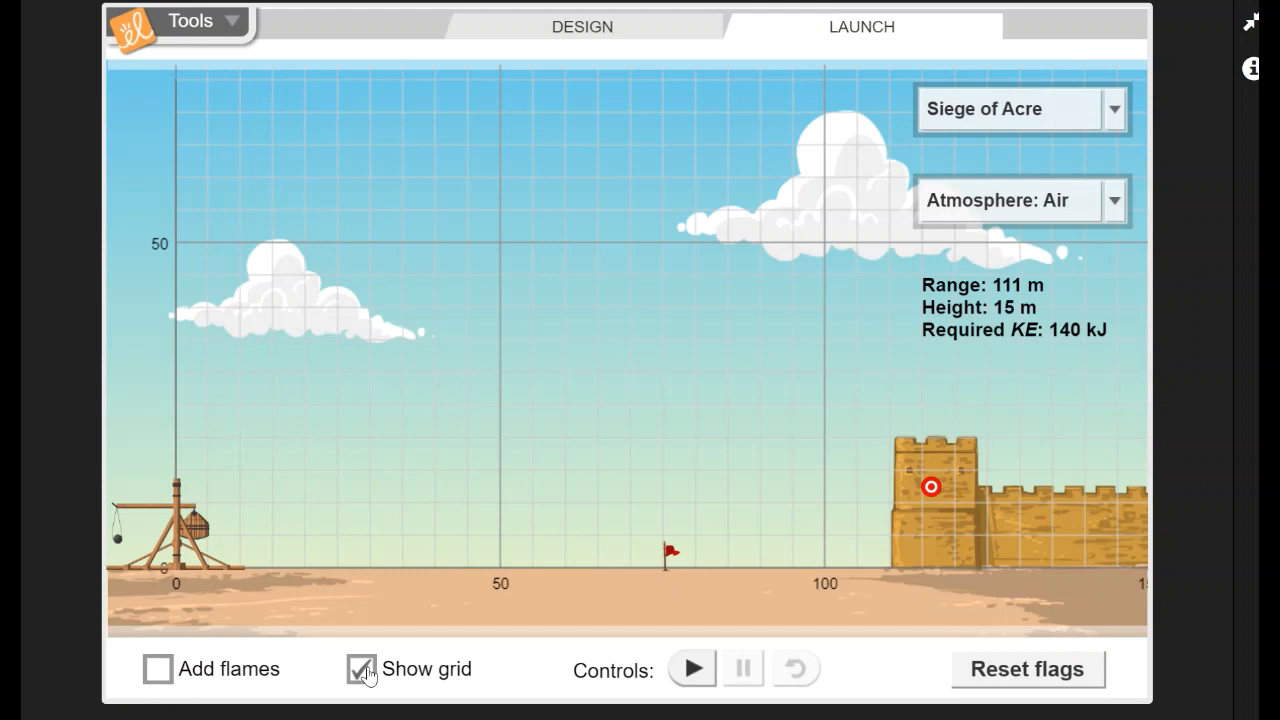
{"action": "left_click", "coordinate": [692, 668]}
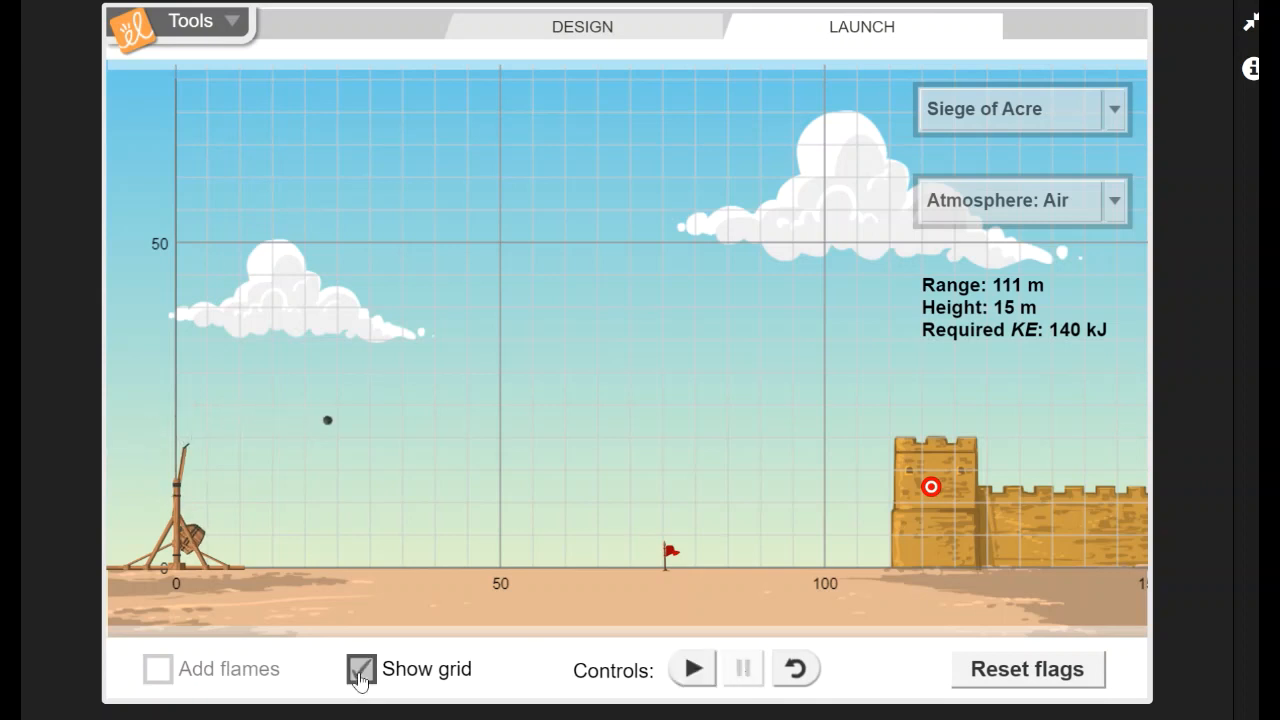
{"action": "left_click", "coordinate": [360, 668]}
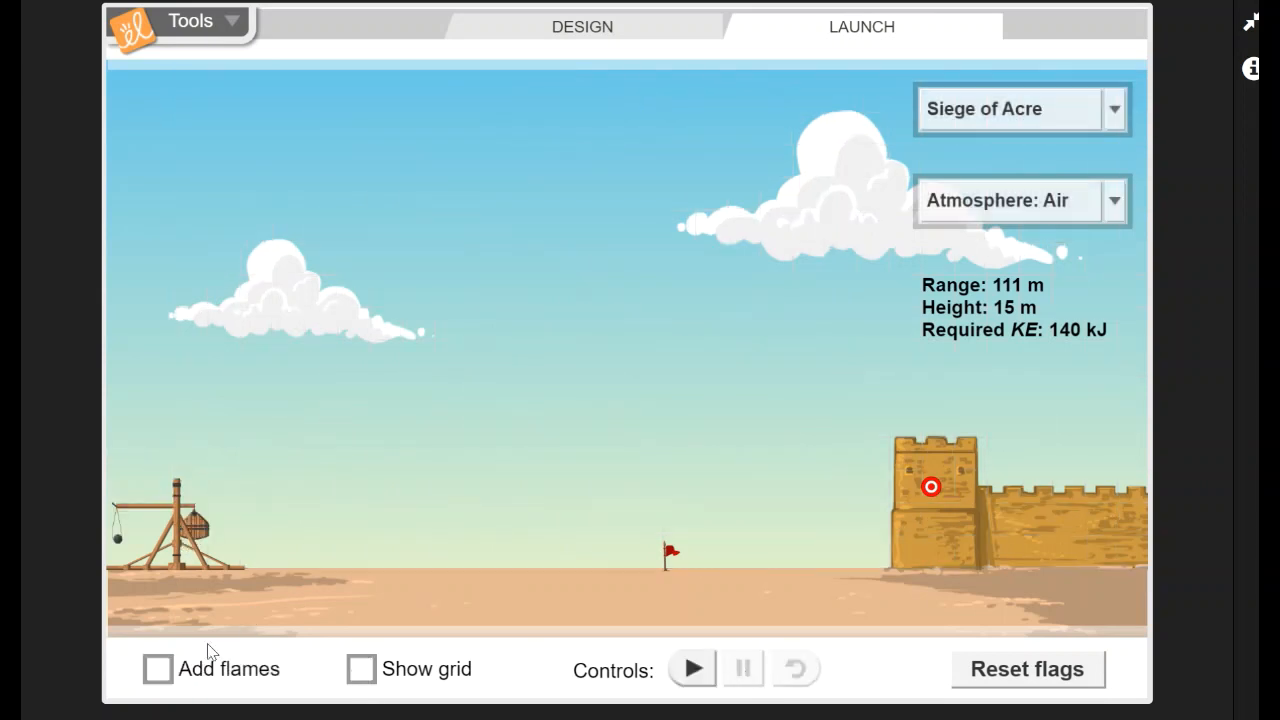
Fire a flaming projectile at Acre, landing short at 74.5 m, reload, then turn Add flames back off.
{"action": "left_click", "coordinate": [156, 668]}
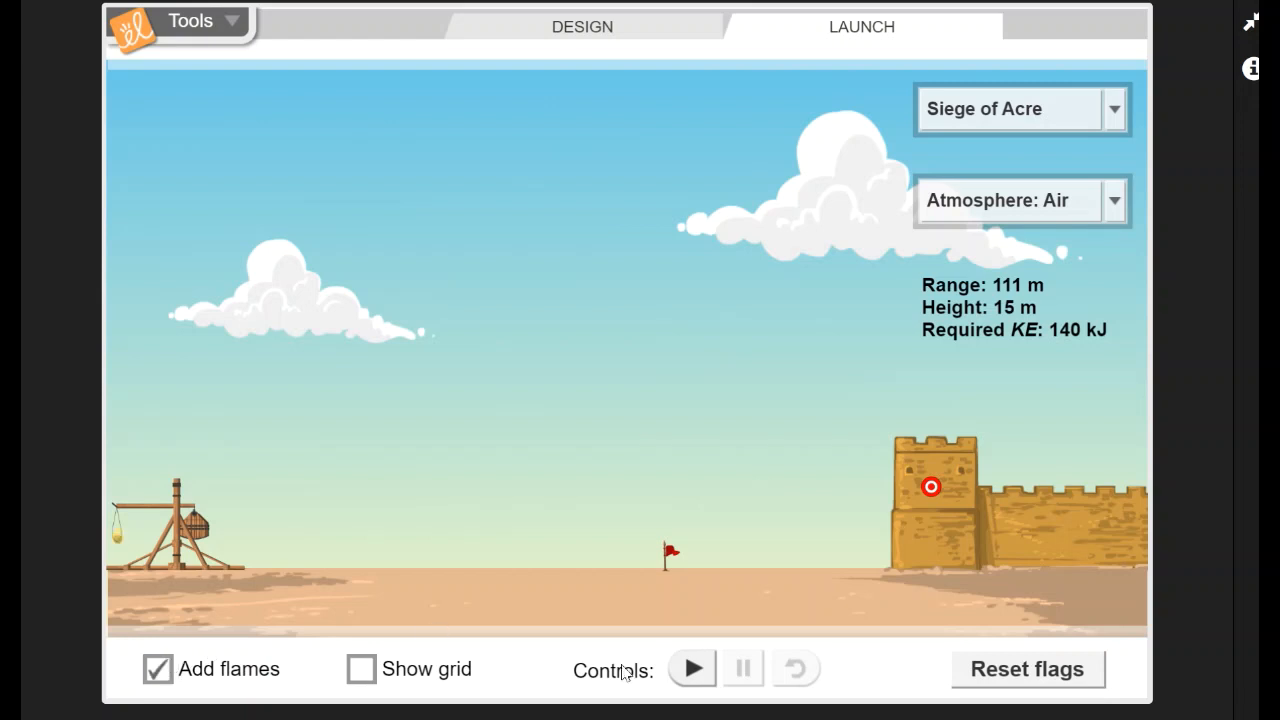
{"action": "left_click", "coordinate": [692, 668]}
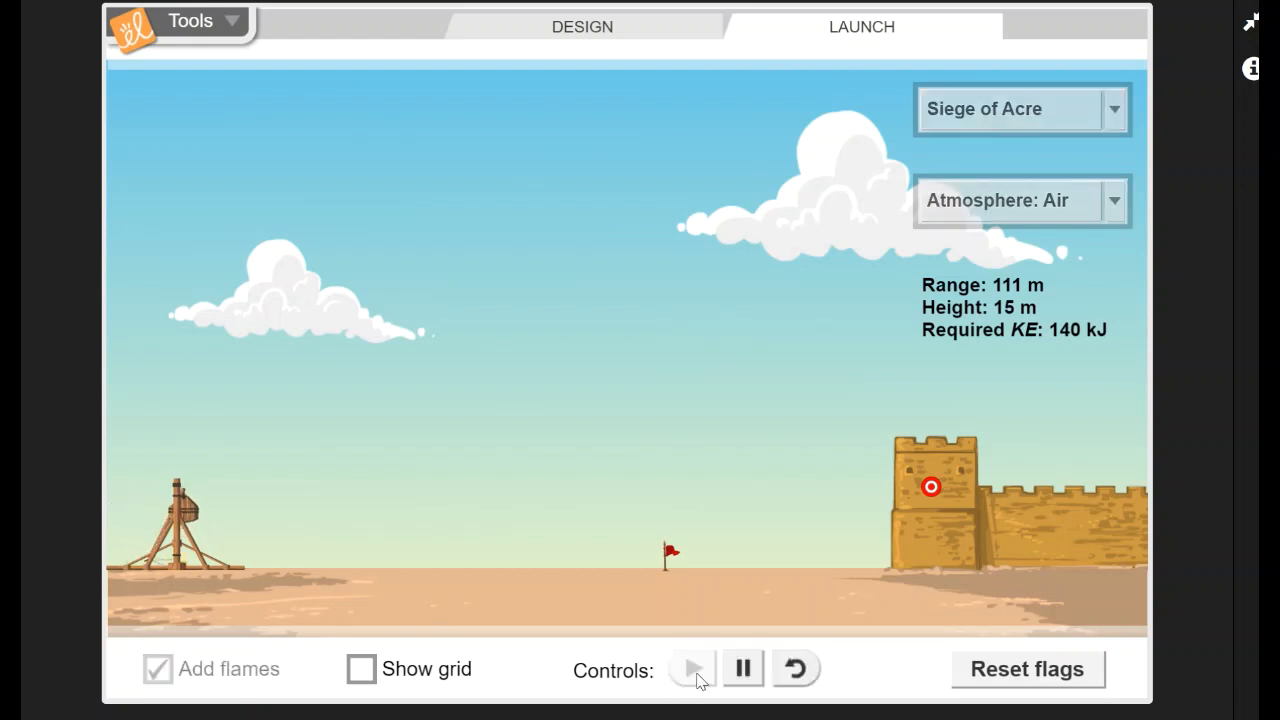
{"action": "left_click", "coordinate": [692, 668]}
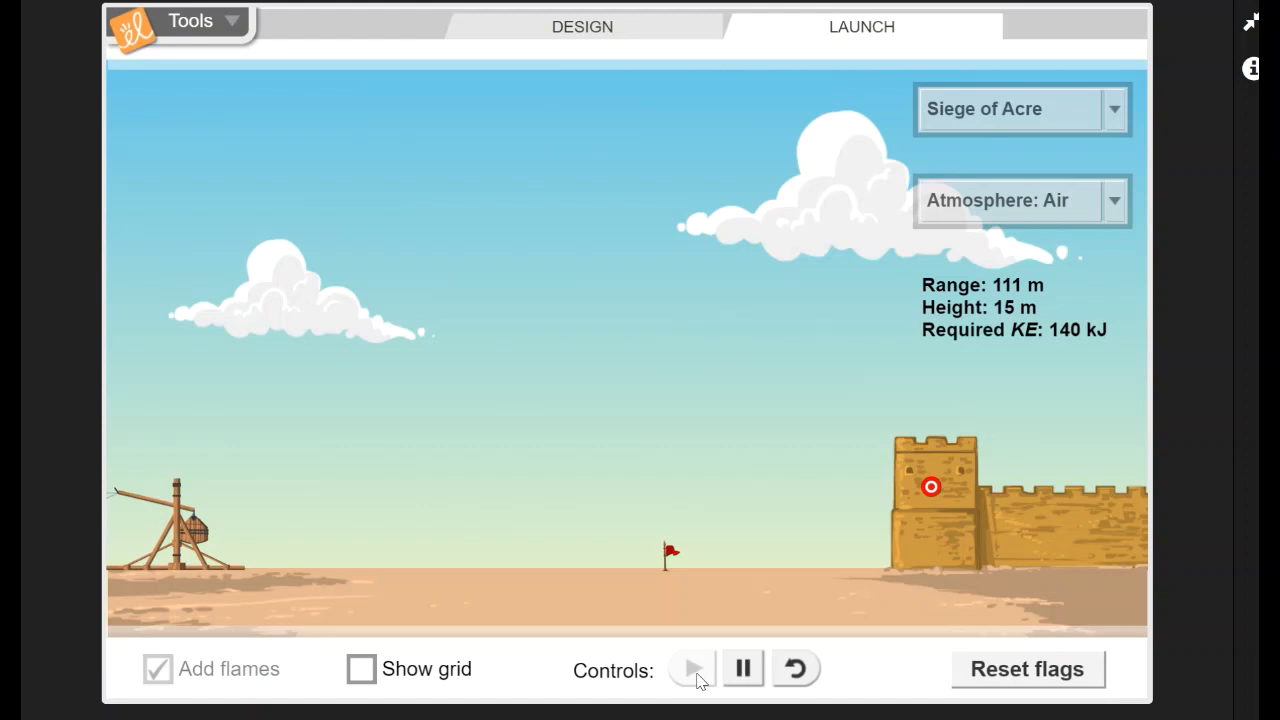
{"action": "left_click", "coordinate": [692, 668]}
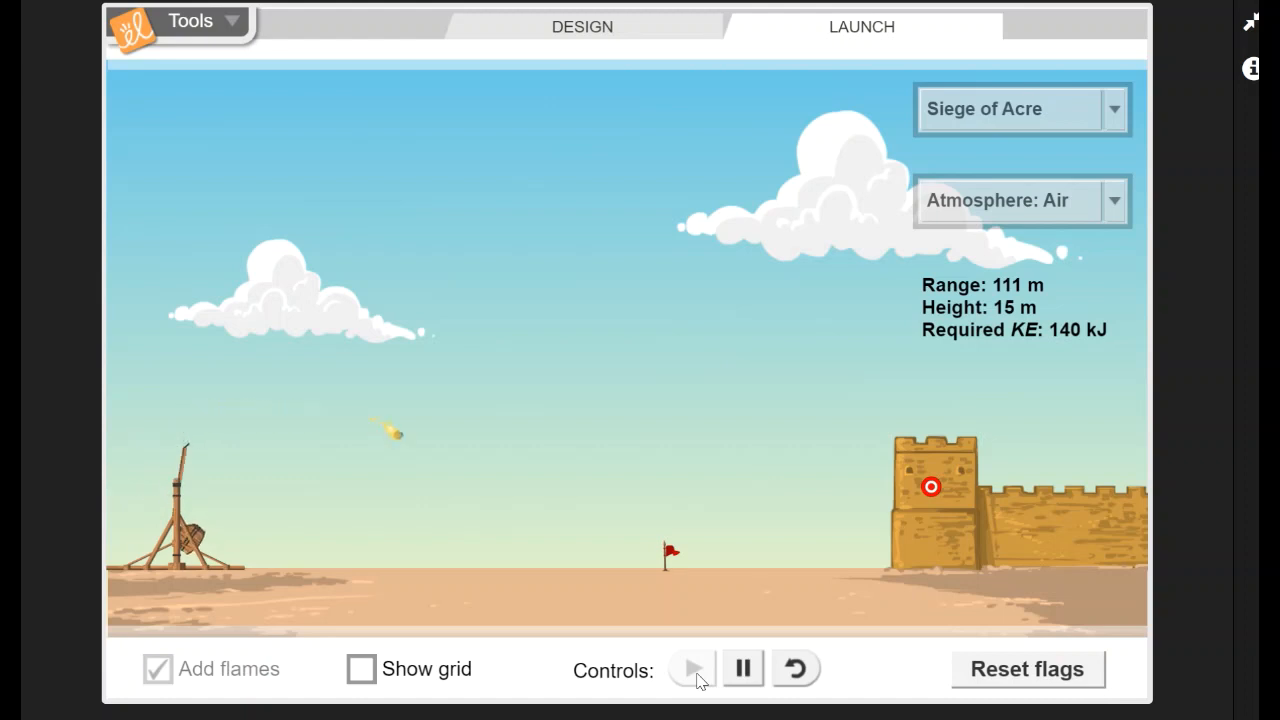
{"action": "left_click", "coordinate": [692, 668]}
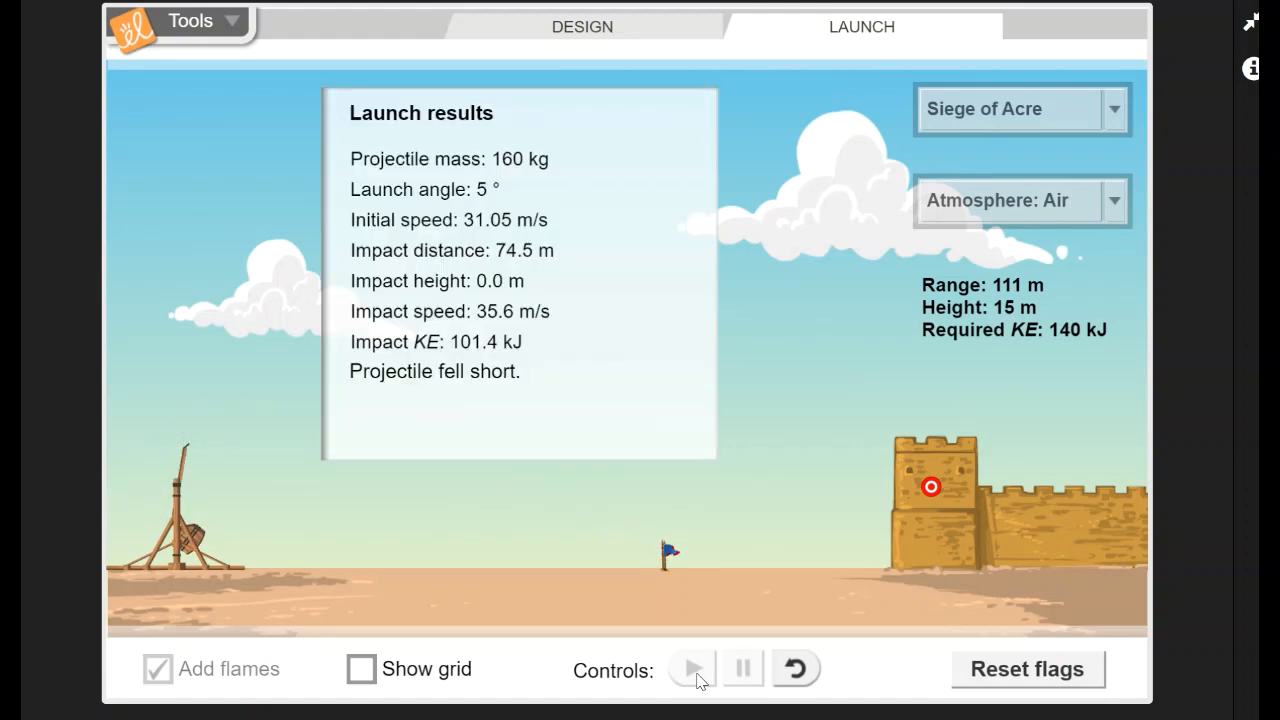
{"action": "left_click", "coordinate": [792, 668]}
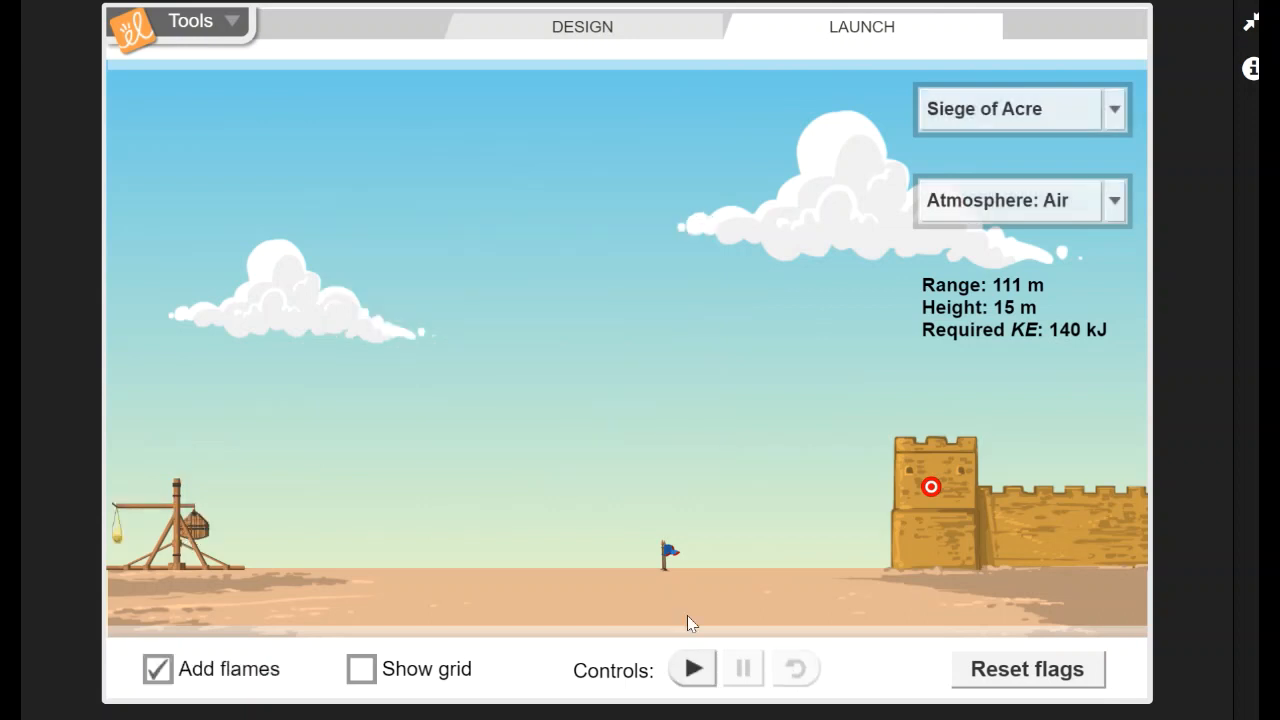
{"action": "left_click", "coordinate": [156, 668]}
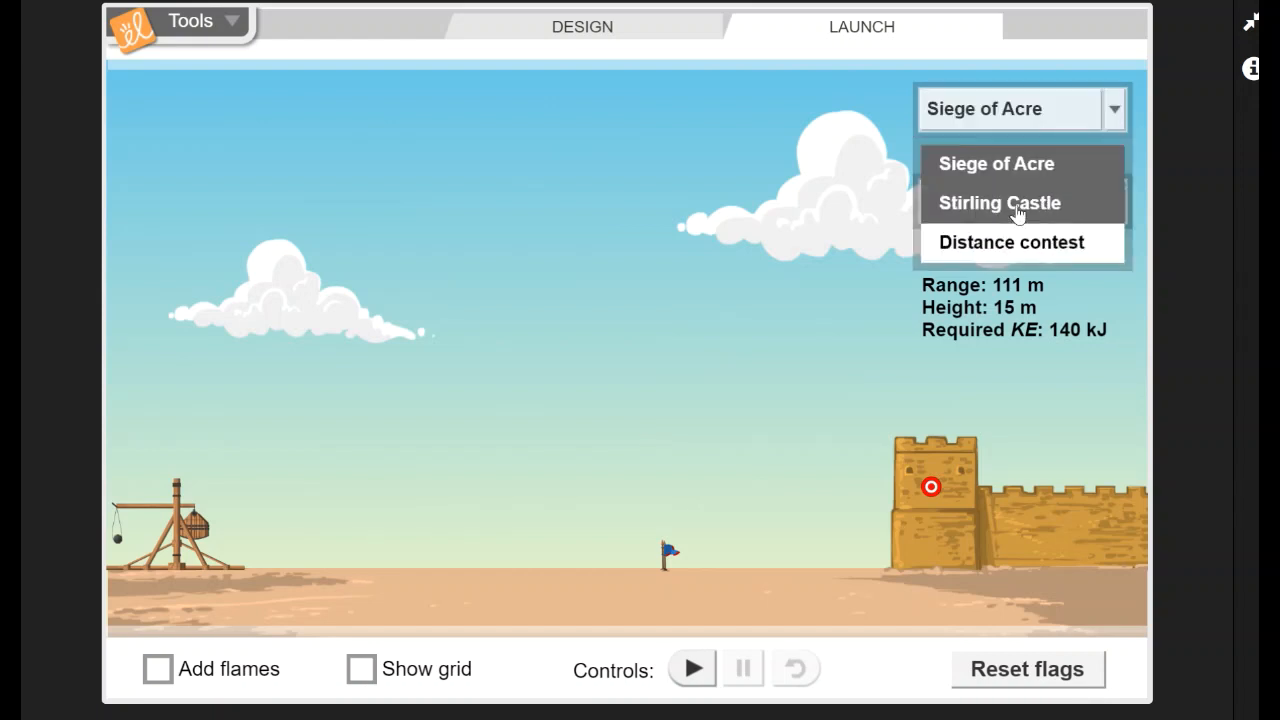
Change the scene to Distance contest via Stirling Castle, keeping Atmosphere set to Air.
{"action": "left_click", "coordinate": [1000, 202]}
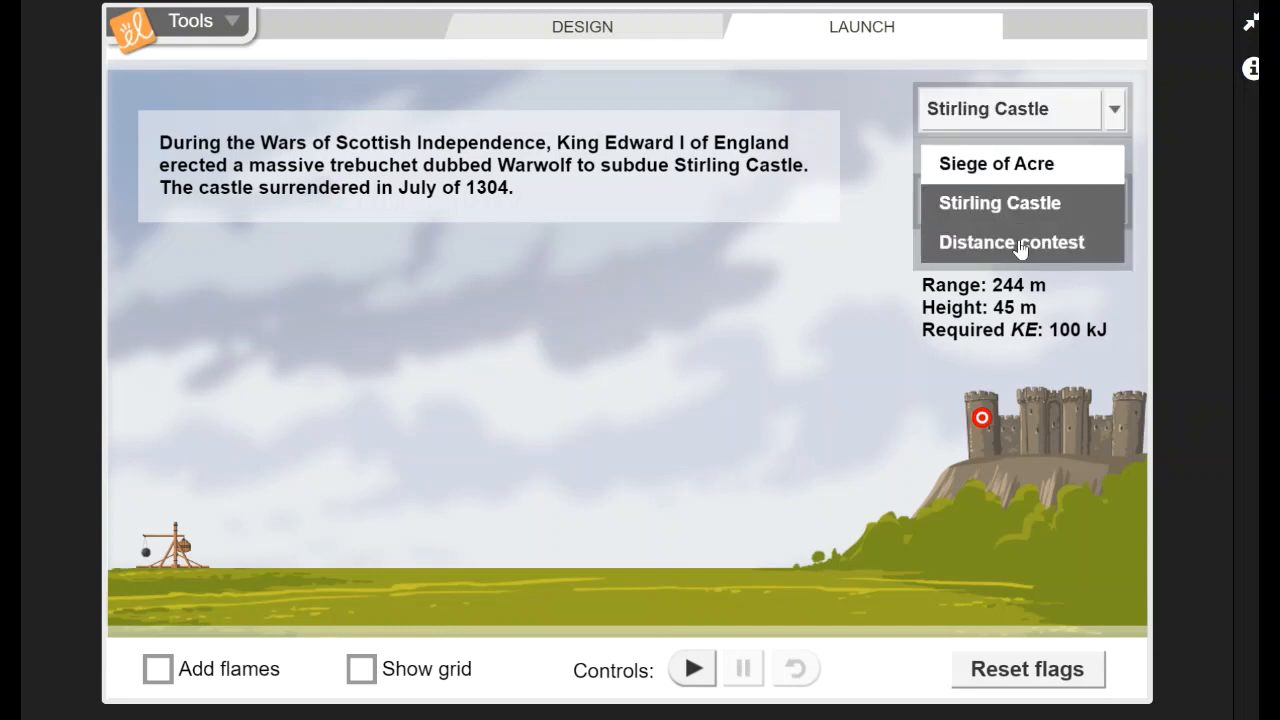
{"action": "left_click", "coordinate": [1012, 242]}
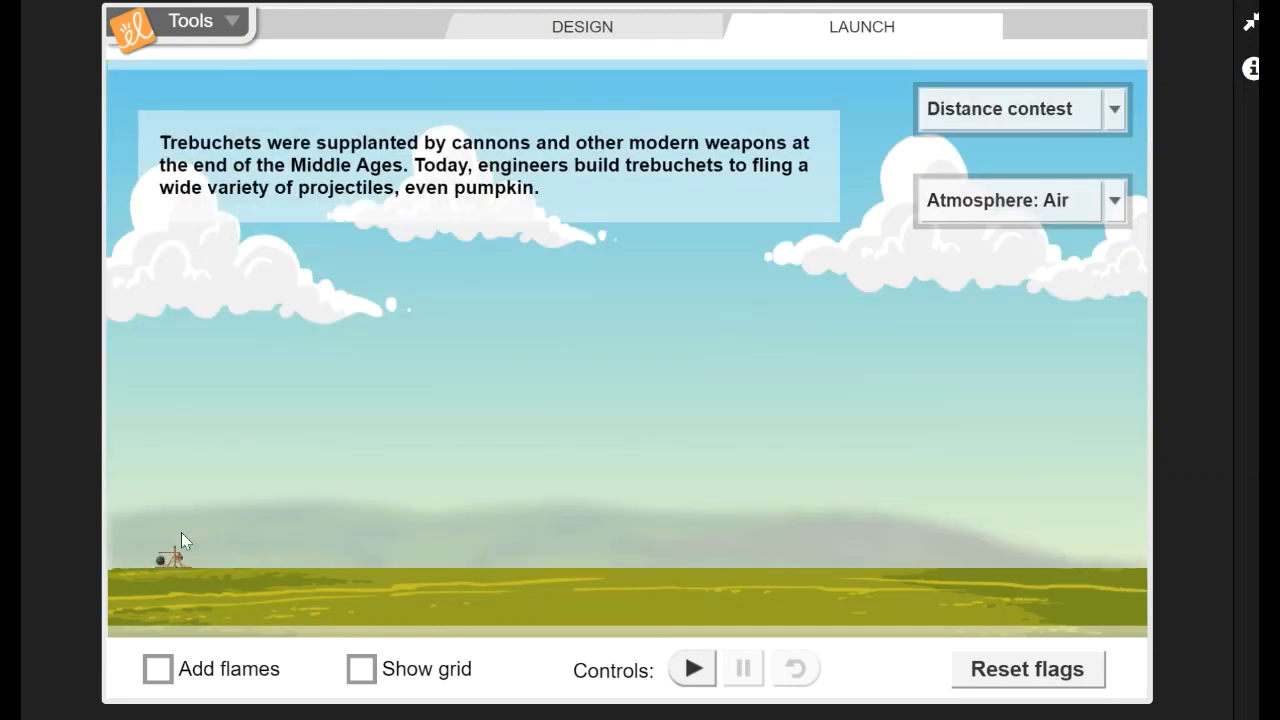
{"action": "mouse_move", "coordinate": [1004, 564]}
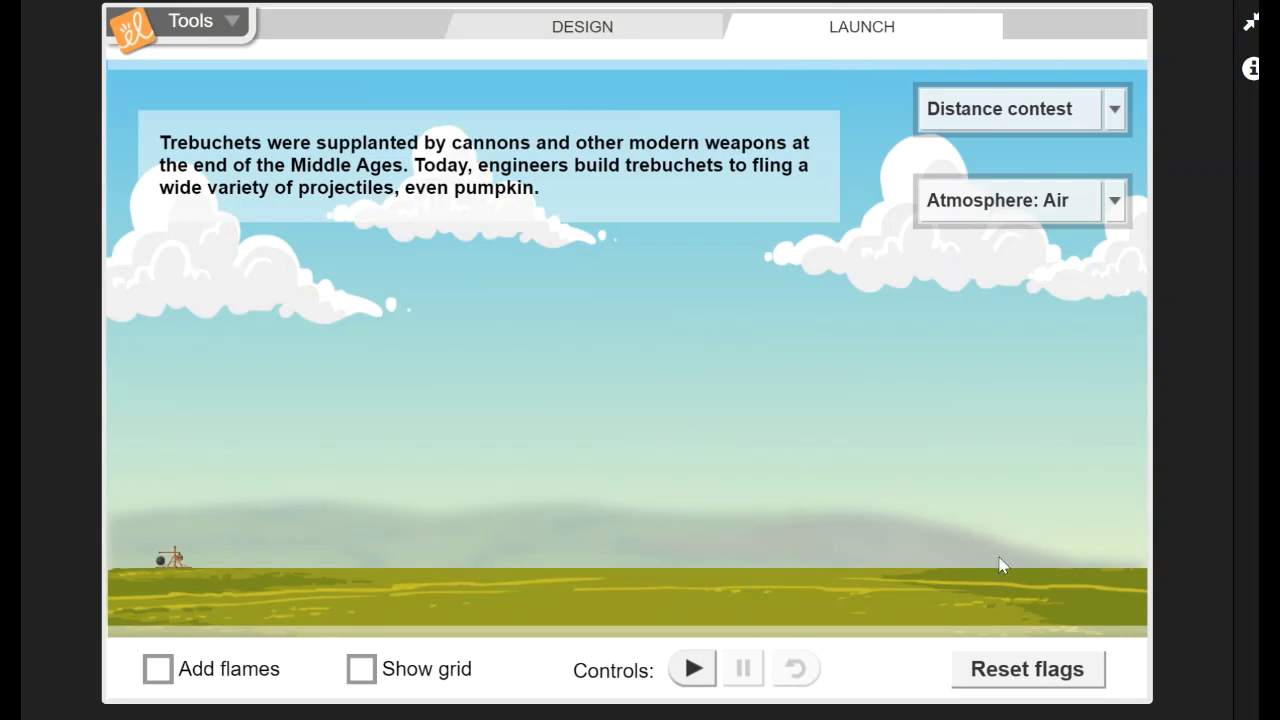
{"action": "mouse_move", "coordinate": [1096, 228]}
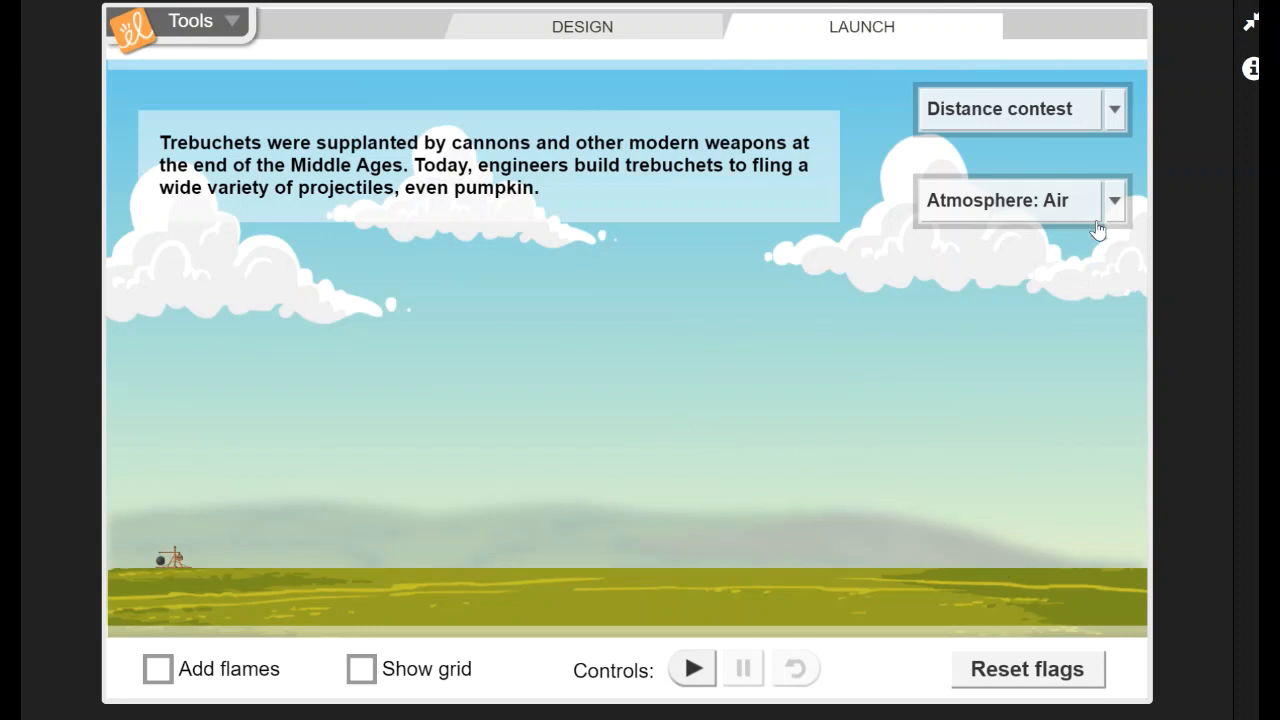
{"action": "mouse_move", "coordinate": [1112, 216]}
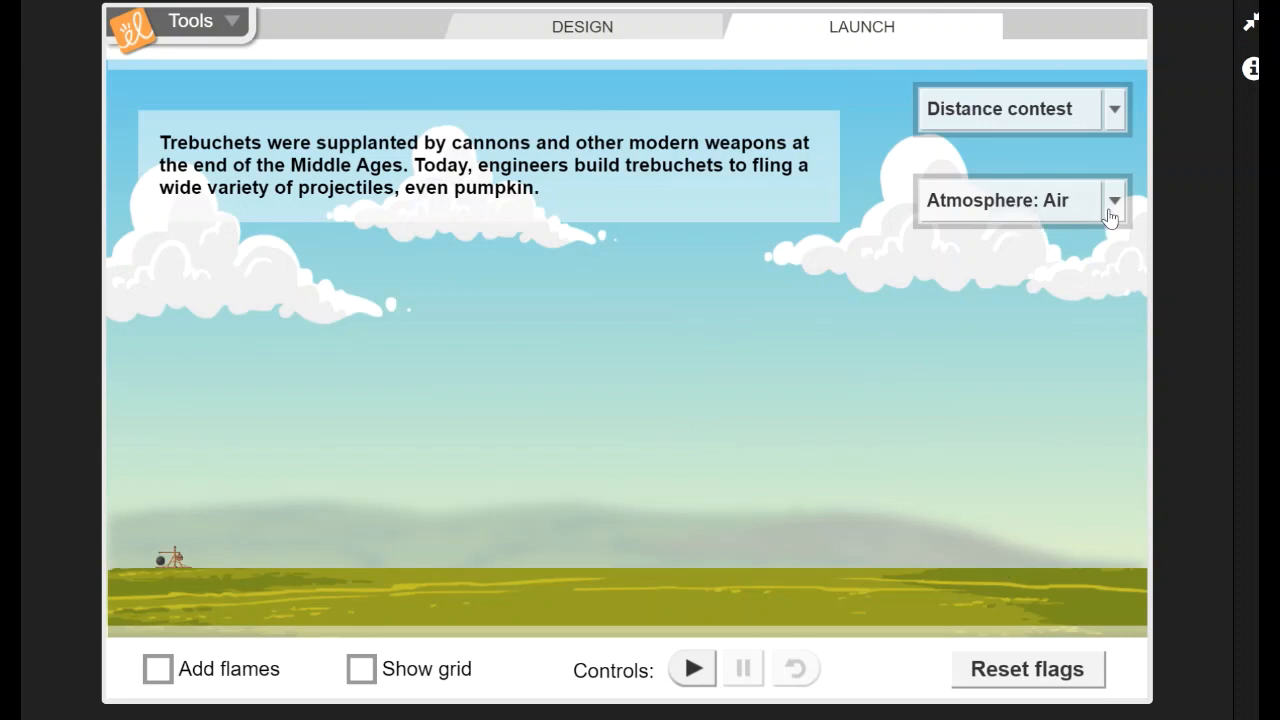
{"action": "left_click", "coordinate": [1112, 200]}
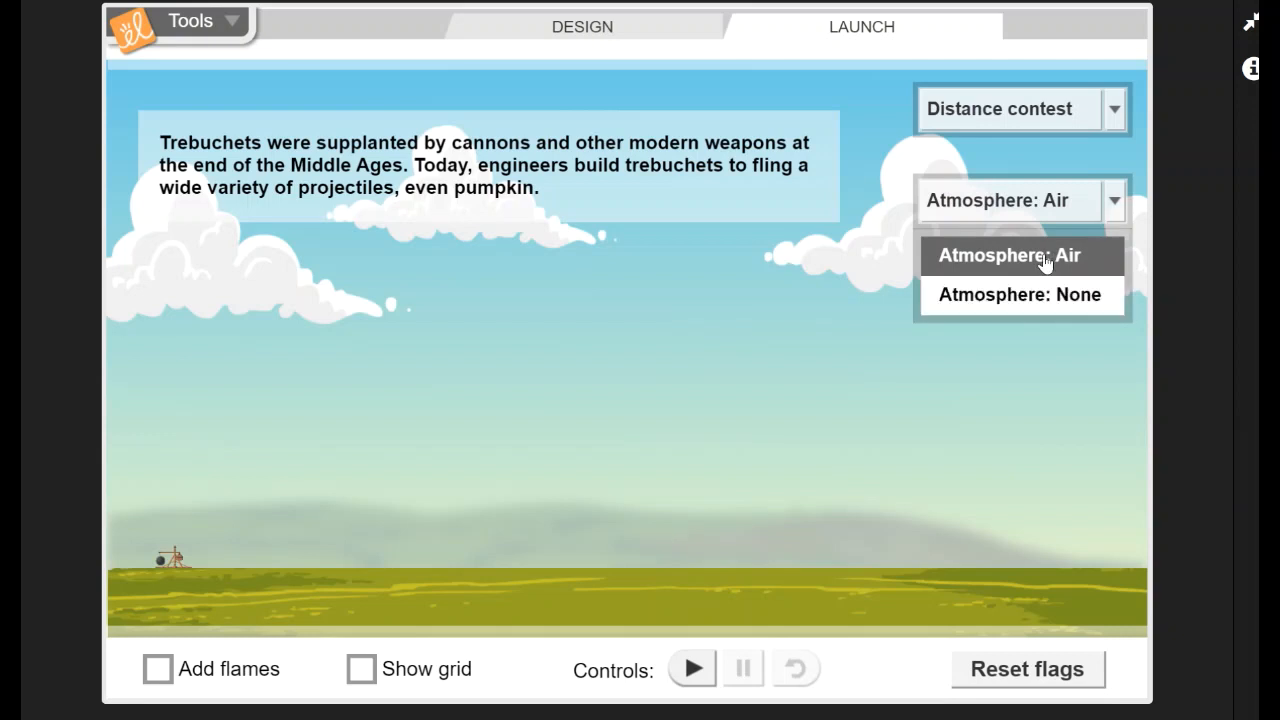
{"action": "left_click", "coordinate": [1018, 256]}
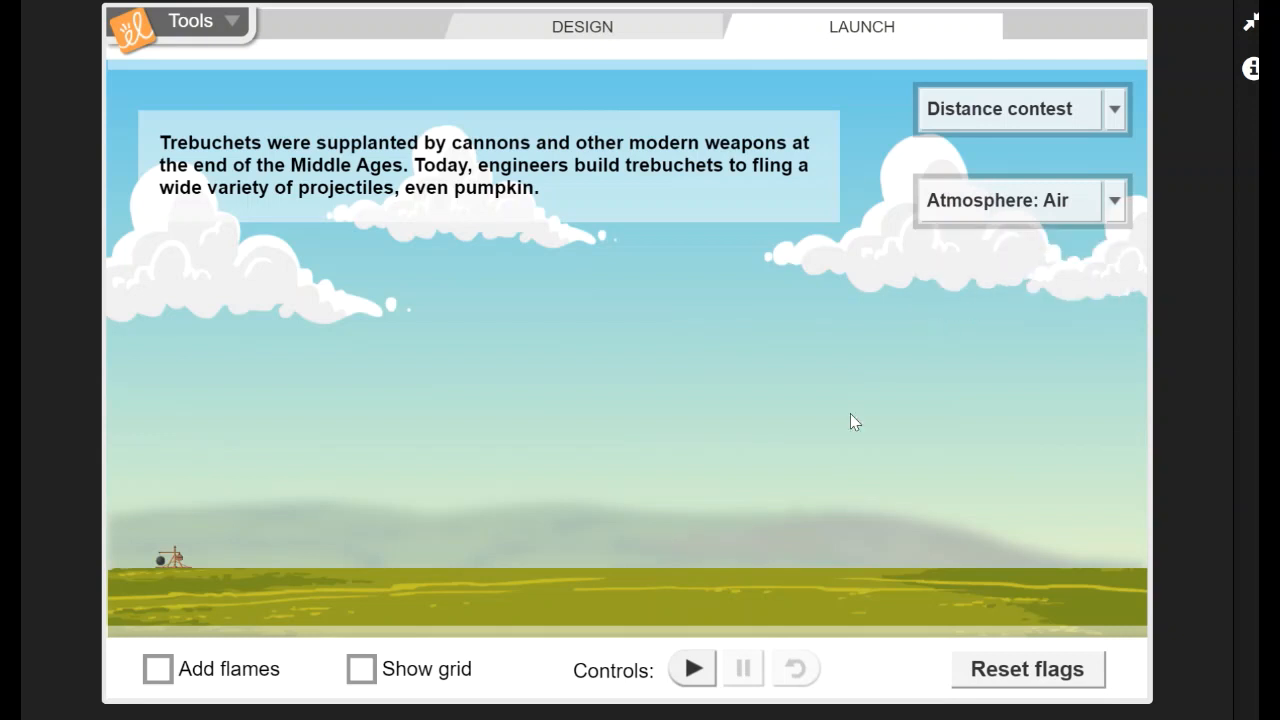
{"action": "left_click", "coordinate": [692, 668]}
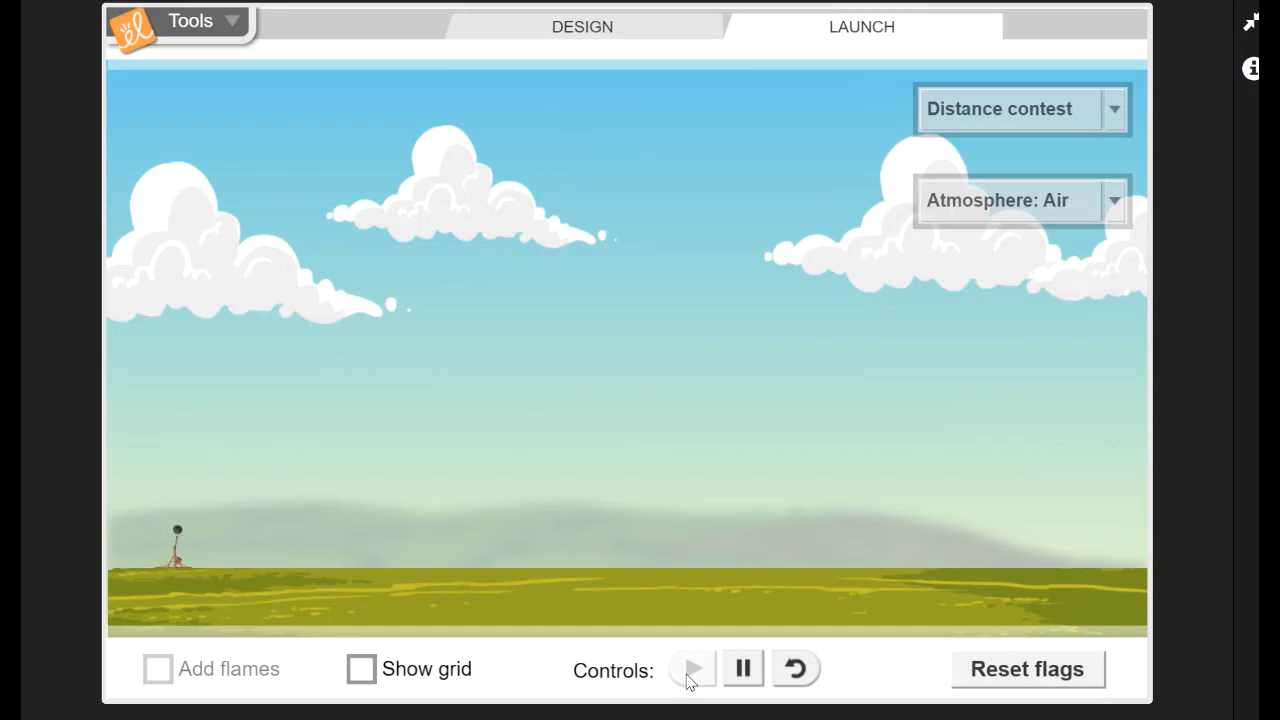
Launch the Distance contest shot landing at 74.7 m with 101.5 kJ, then reset the flags.
{"action": "left_click", "coordinate": [692, 668]}
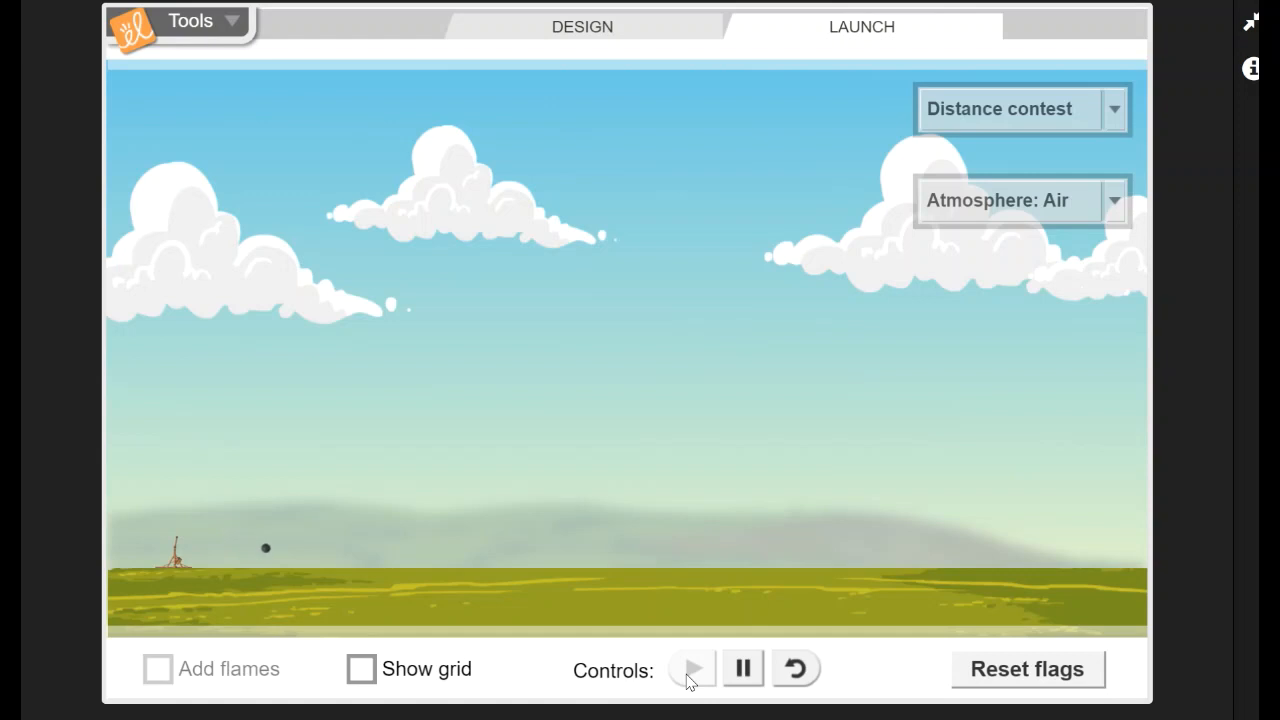
{"action": "left_click", "coordinate": [692, 668]}
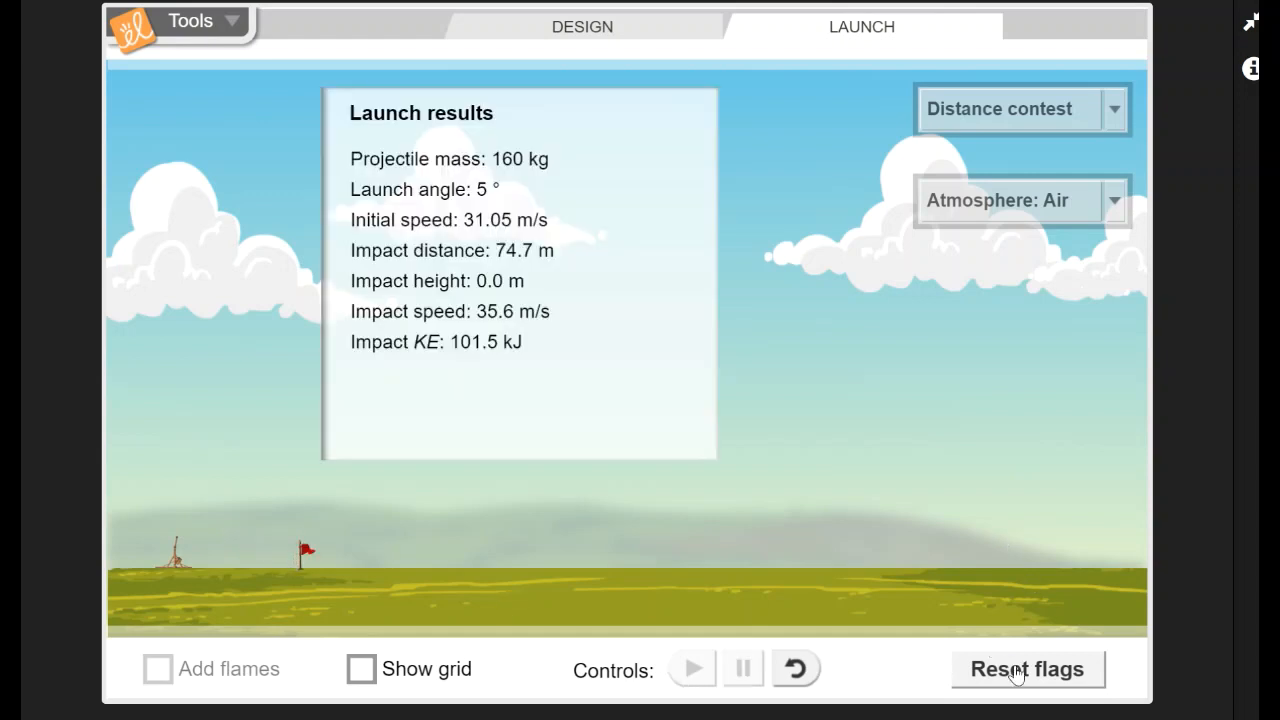
{"action": "left_click", "coordinate": [796, 668]}
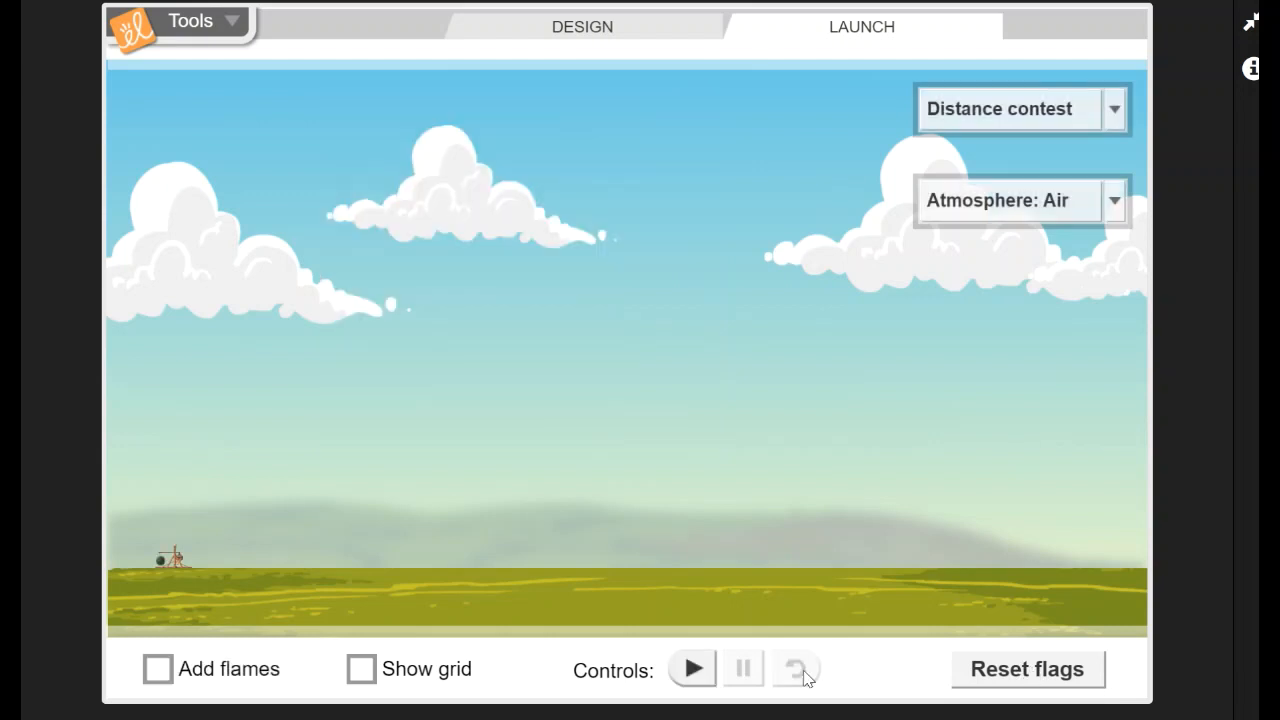
{"action": "mouse_move", "coordinate": [602, 32]}
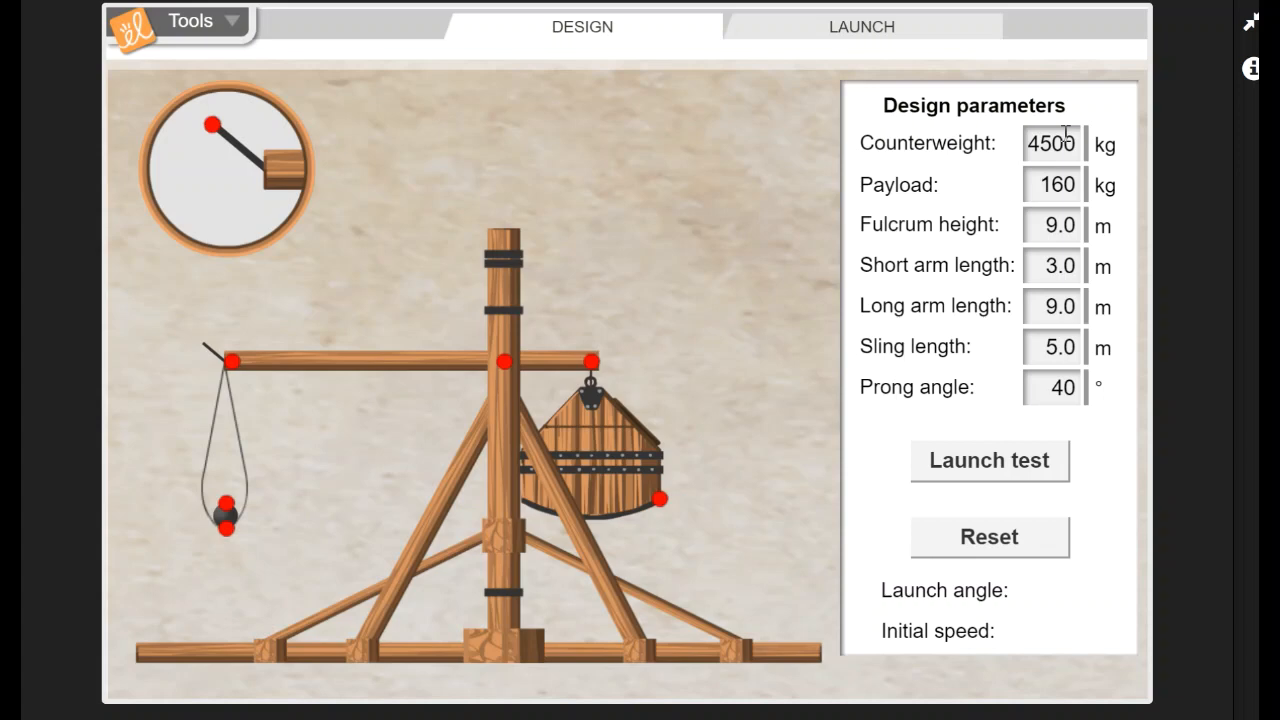
{"action": "mouse_move", "coordinate": [896, 144]}
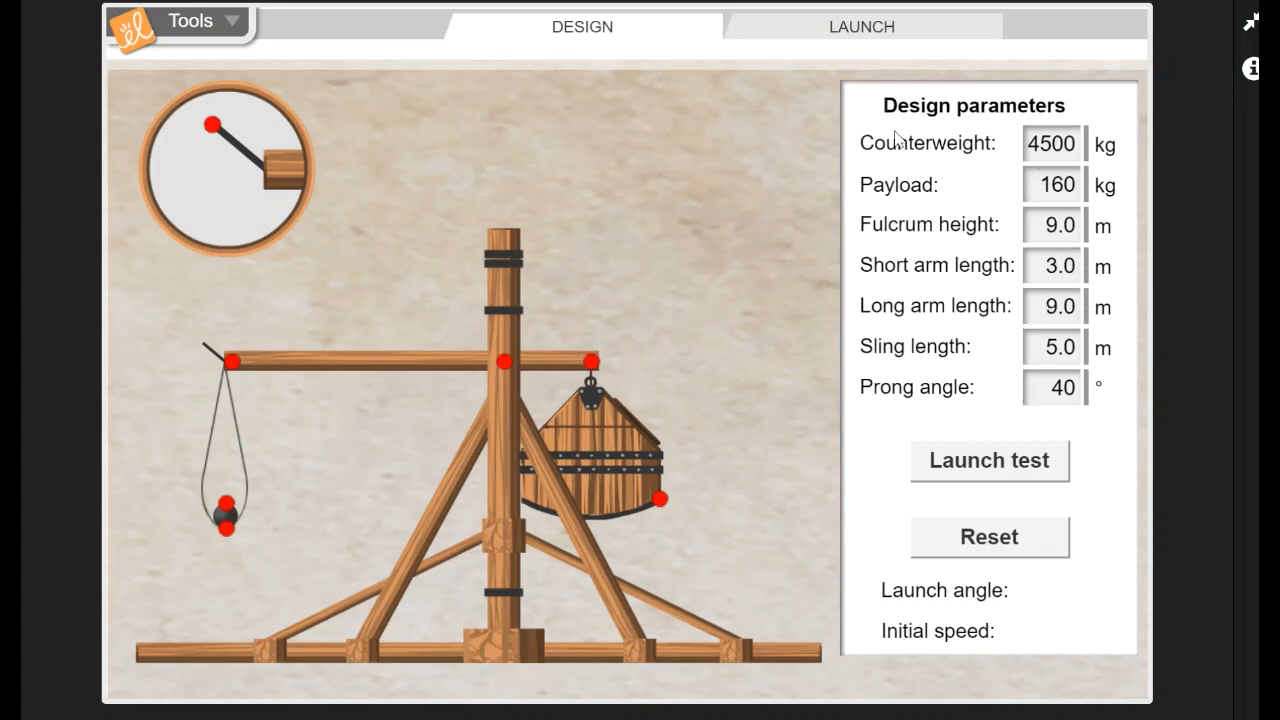
Choose the Siege of Acre scene, then return to the trebuchet's Design parameters.
{"action": "left_click", "coordinate": [862, 26]}
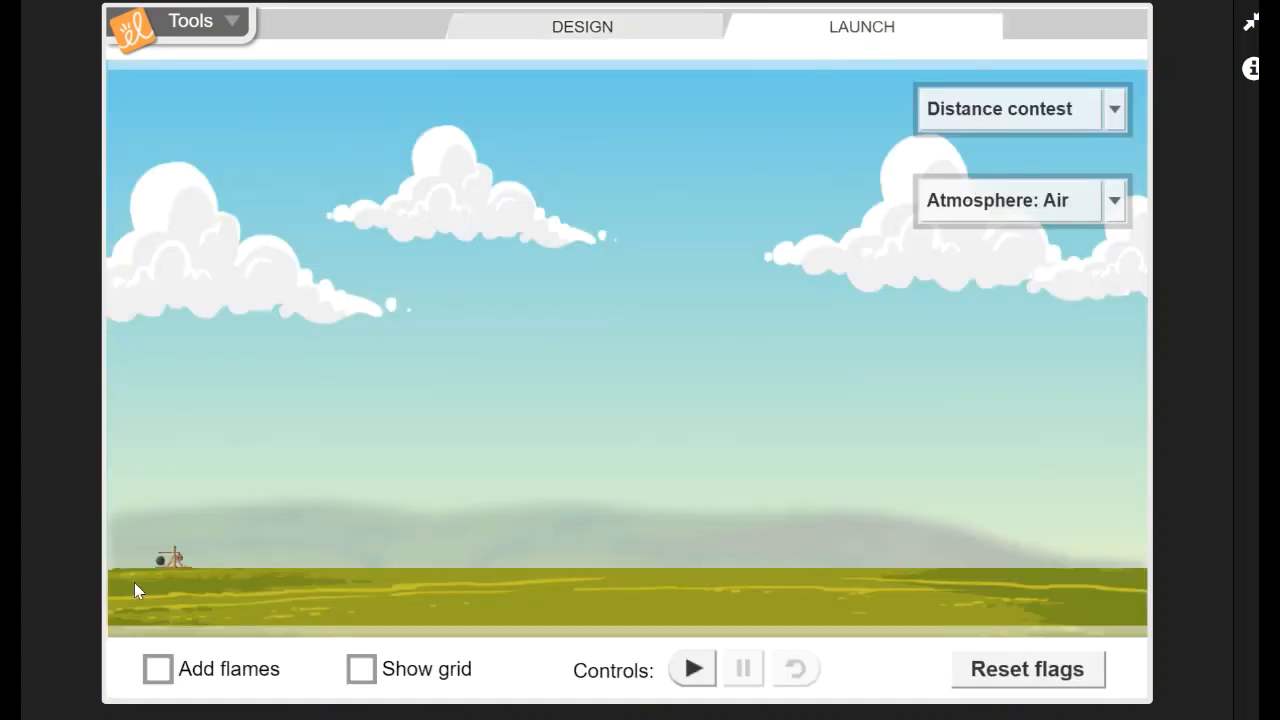
{"action": "mouse_move", "coordinate": [1036, 202]}
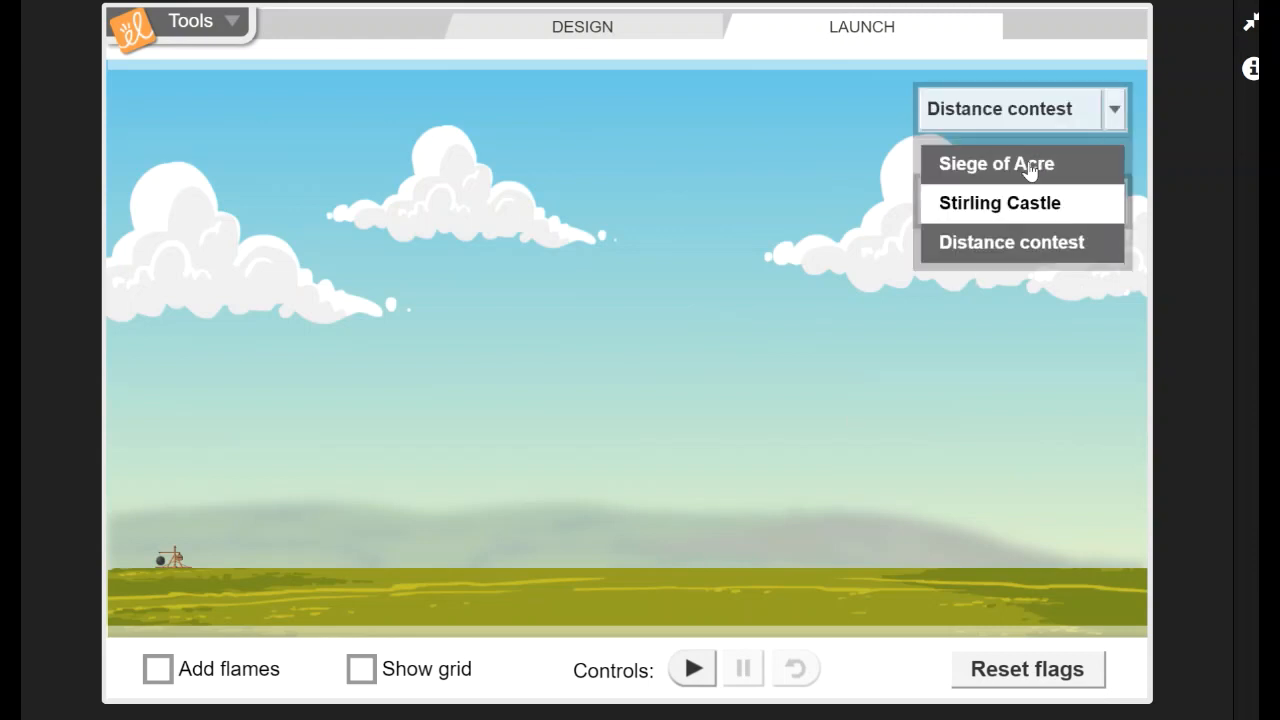
{"action": "left_click", "coordinate": [998, 164]}
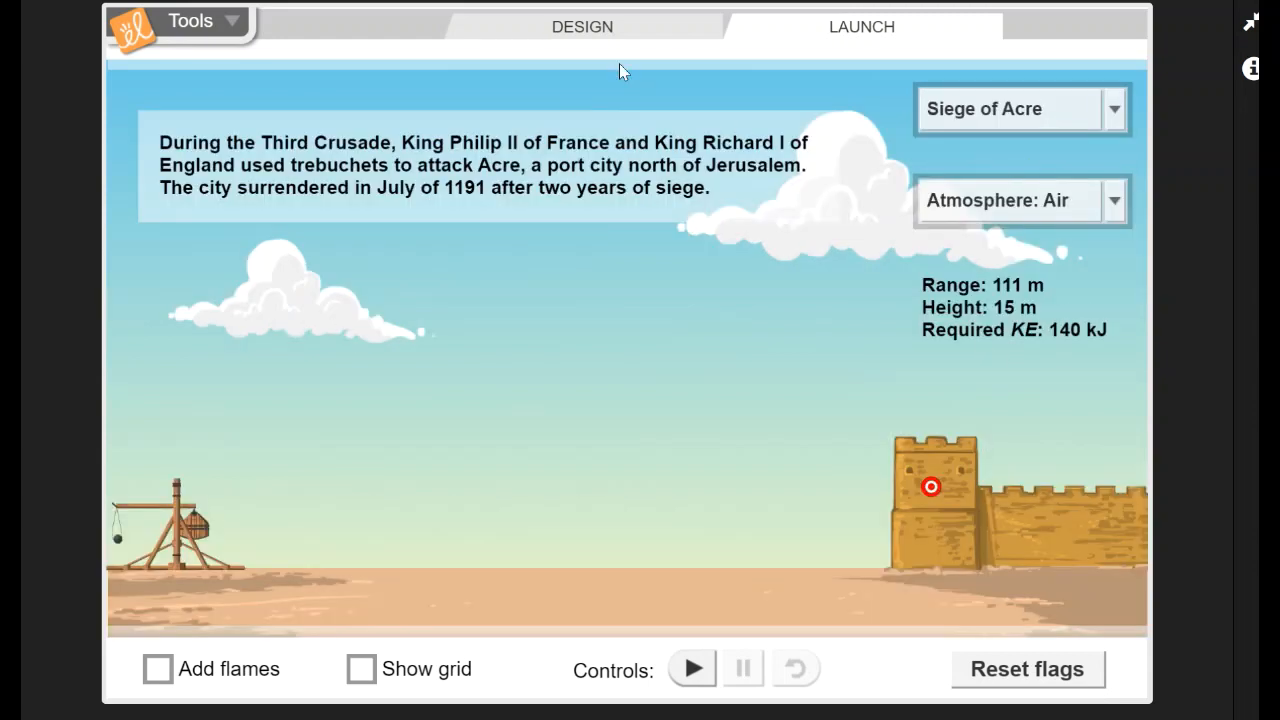
{"action": "left_click", "coordinate": [580, 28]}
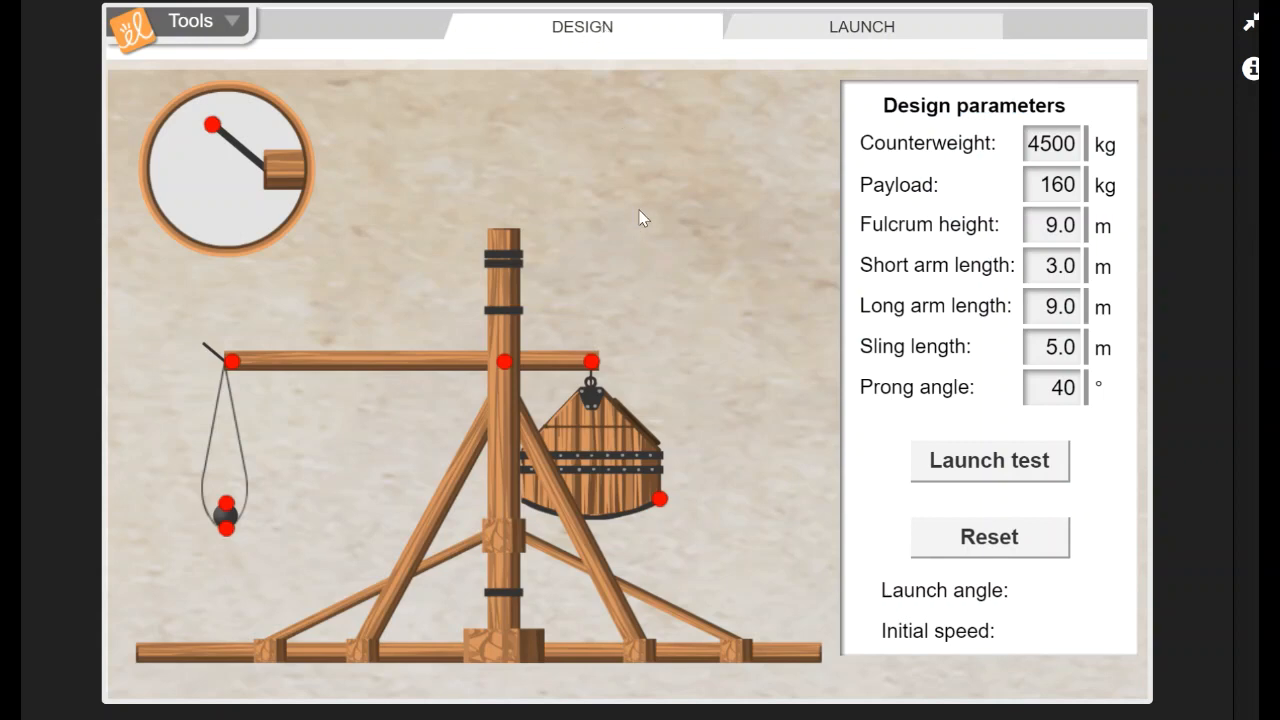
{"action": "mouse_move", "coordinate": [376, 128]}
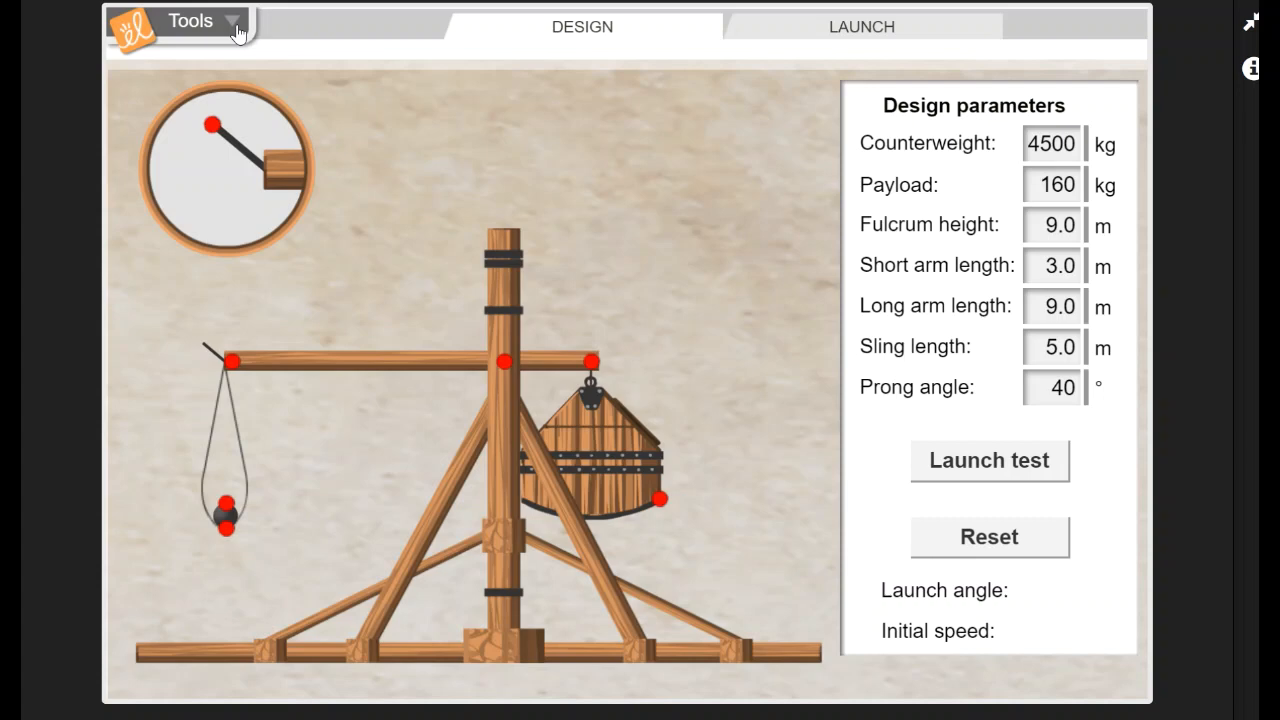
Expand the Tools menu listing screen shot, arrows, help and sound.
{"action": "left_click", "coordinate": [196, 22]}
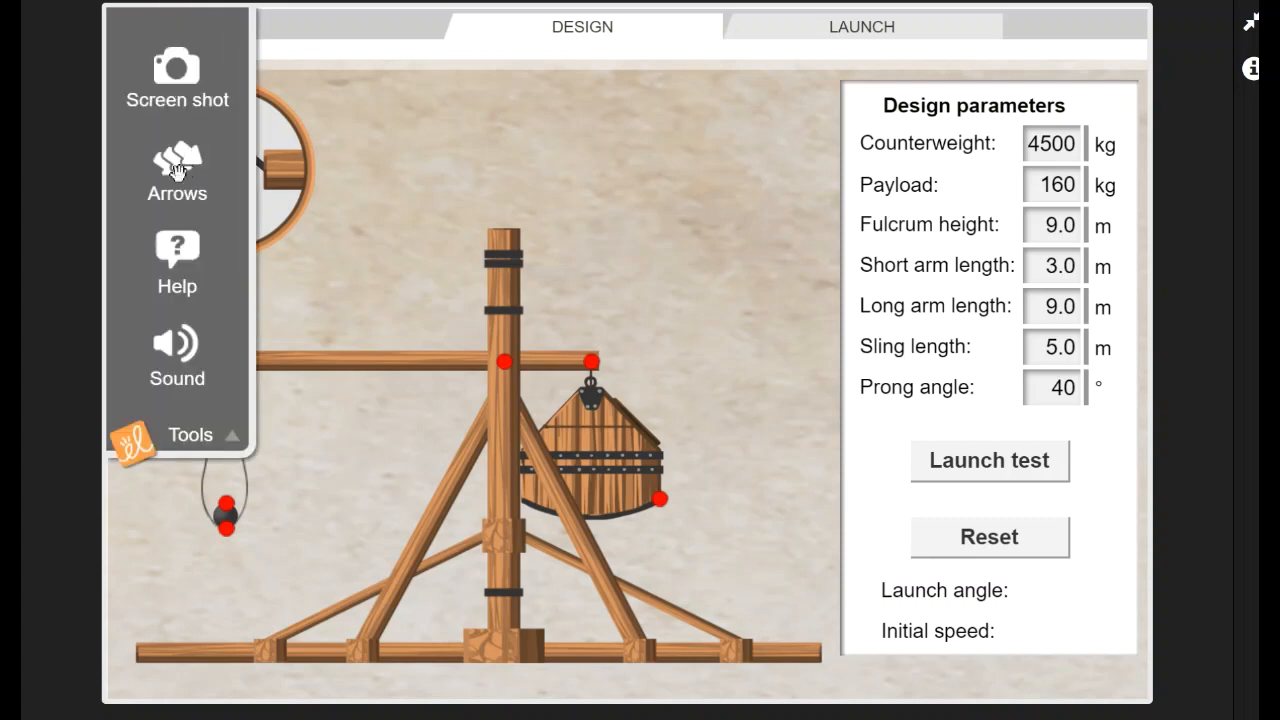
{"action": "mouse_move", "coordinate": [176, 350]}
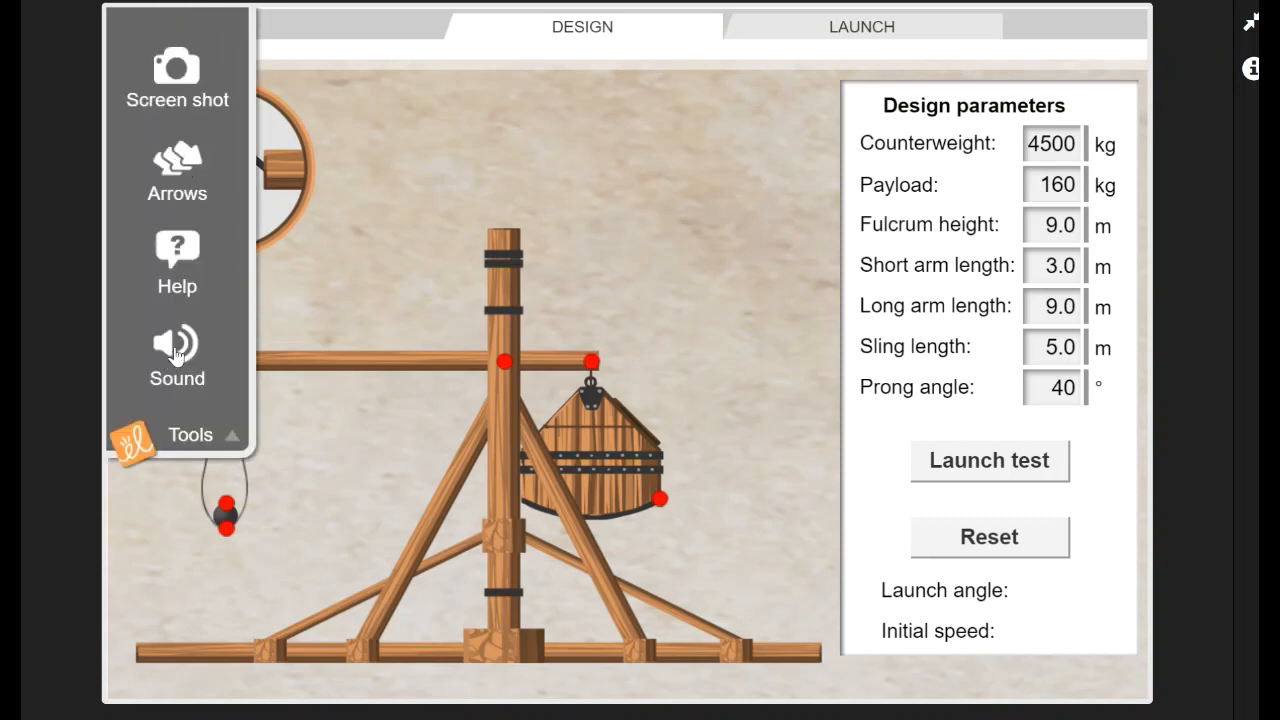